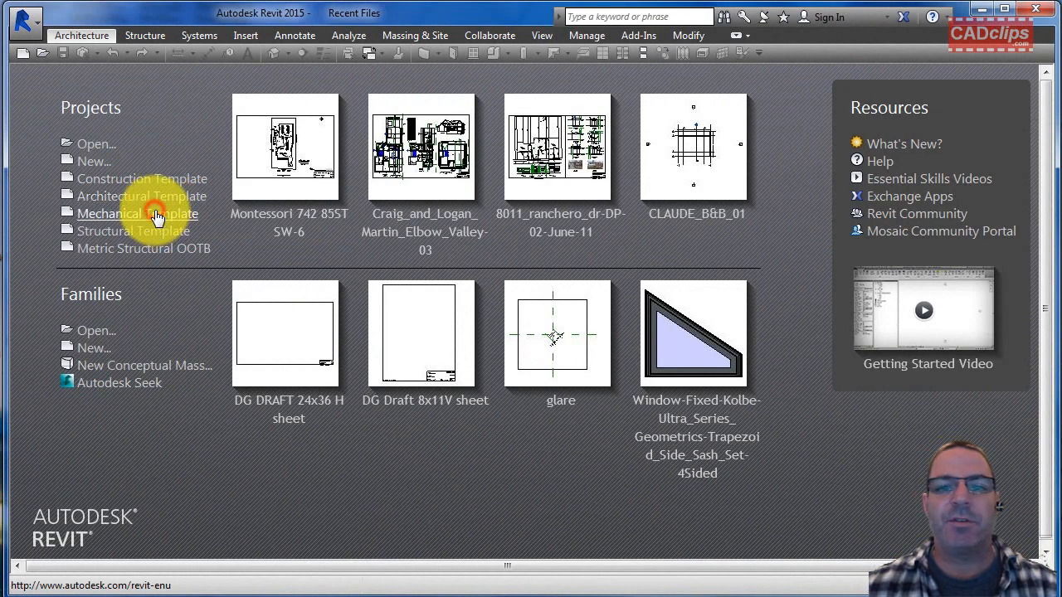
# Step: Start a new project from the Mechanical Template on the Recent Files screen
pyautogui.click(137, 213)
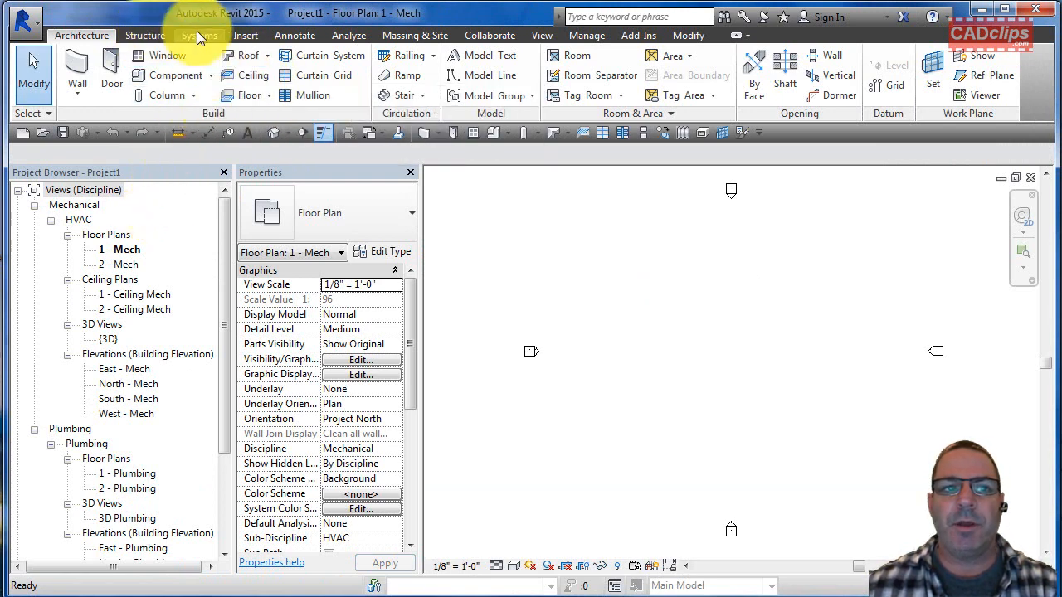
# Step: Switch to the Systems tab to display the mechanical systems tools
pyautogui.click(199, 35)
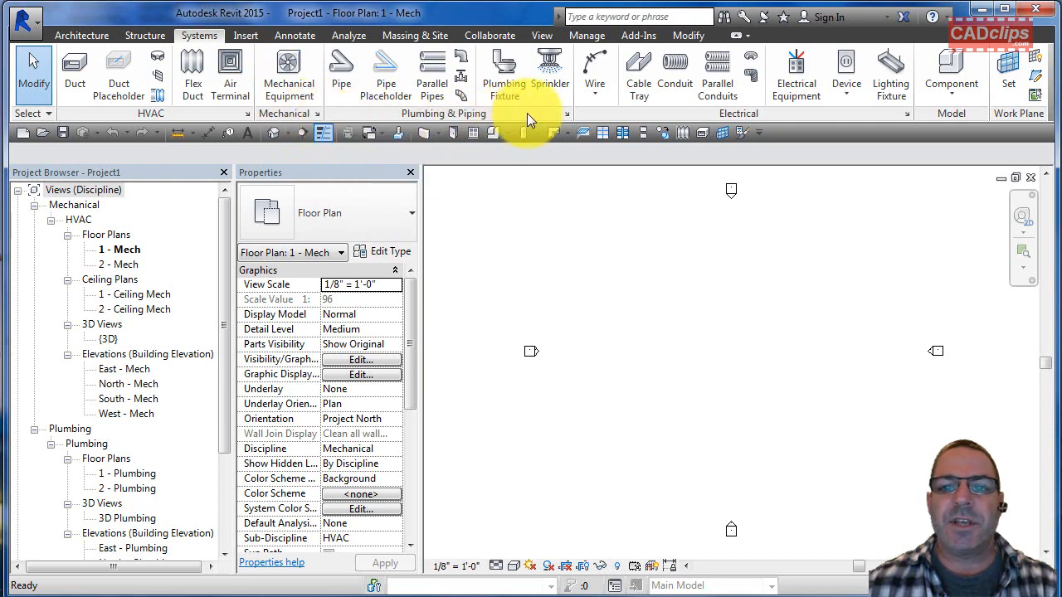
pyautogui.moveTo(567, 116)
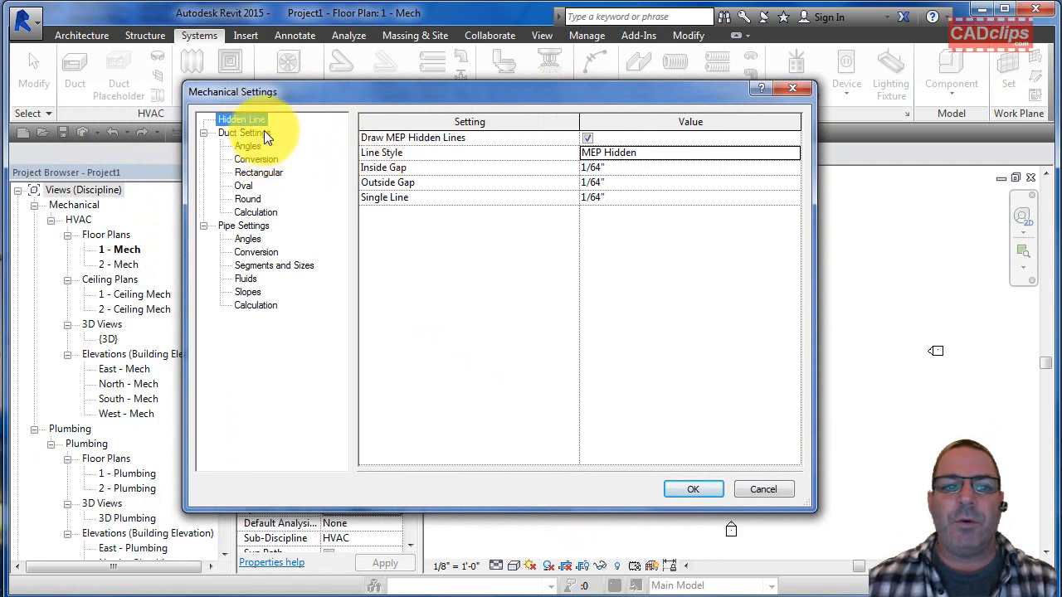
# Step: Review the Duct Settings, including Use Annot. Scale for Single Line Fittings at 1/8"
pyautogui.click(243, 132)
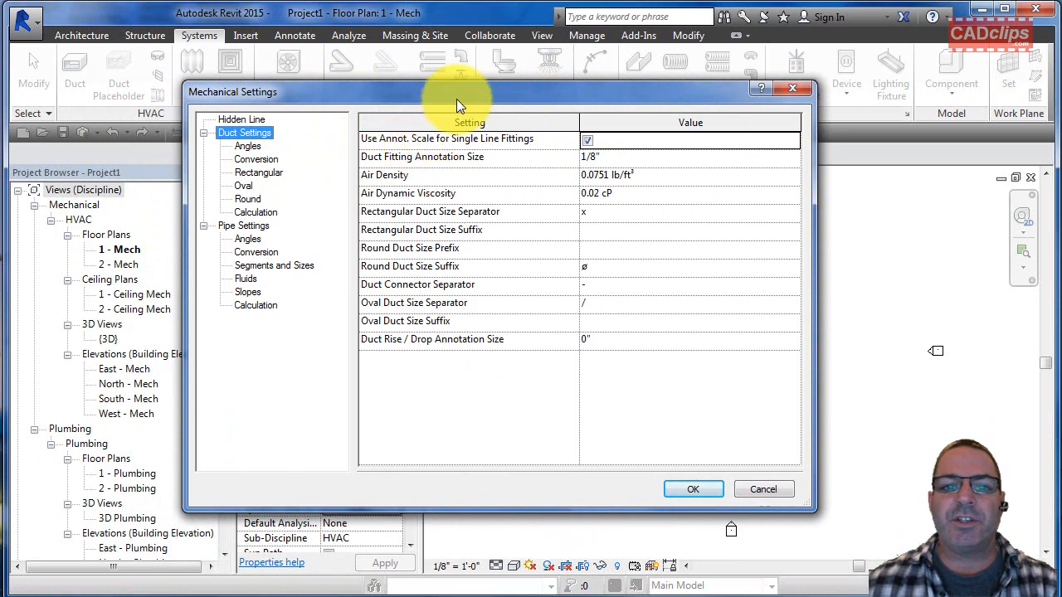
pyautogui.moveTo(460, 91); pyautogui.dragTo(381, 82)
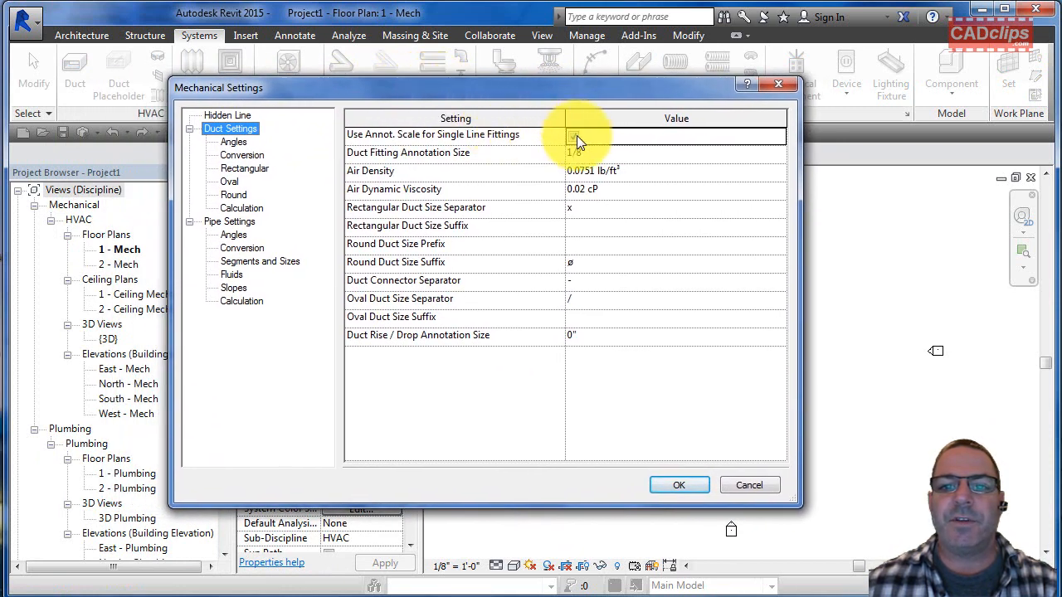
pyautogui.click(573, 135)
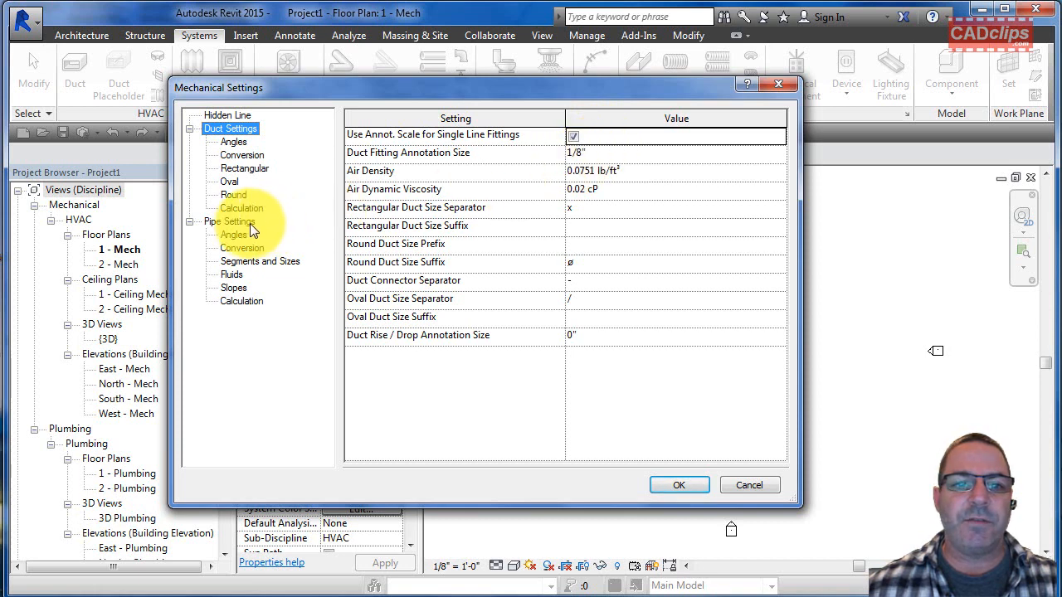
# Step: Check the Pipe Fitting Annotation Size in Pipe Settings, then cancel without changes
pyautogui.click(230, 221)
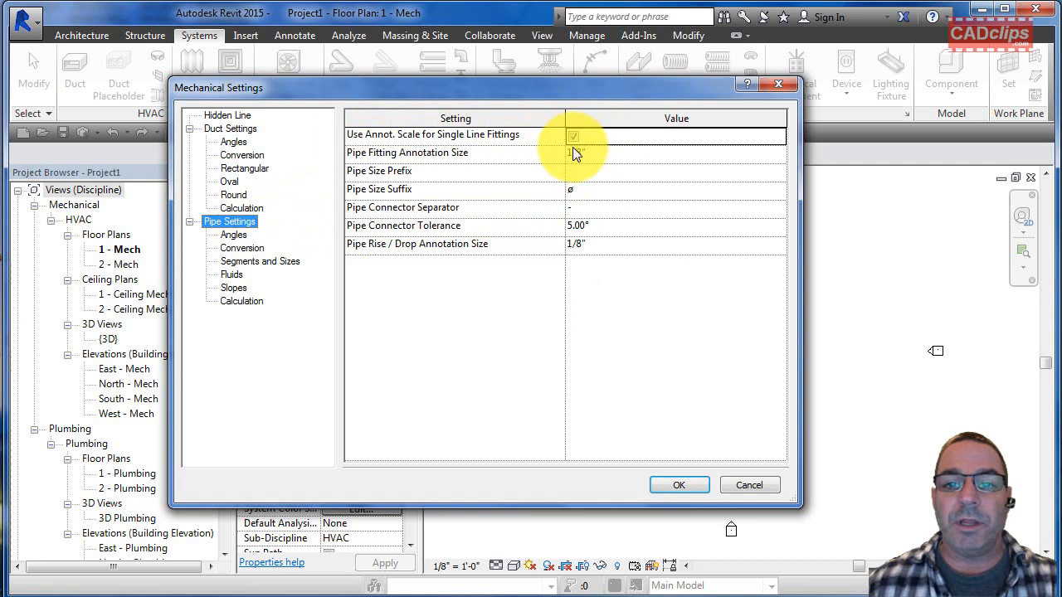
pyautogui.click(589, 152)
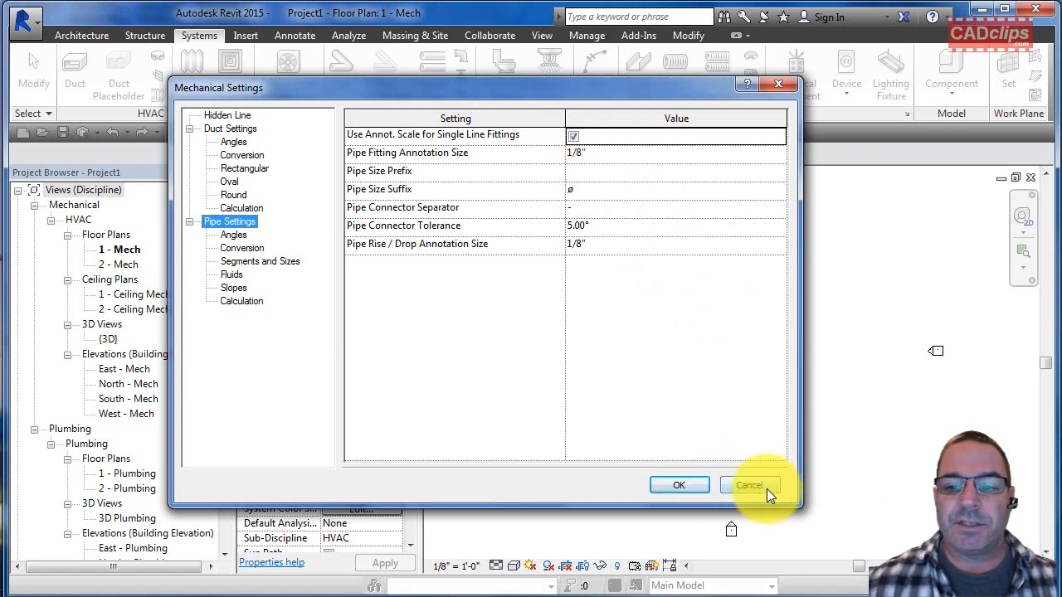
pyautogui.click(748, 484)
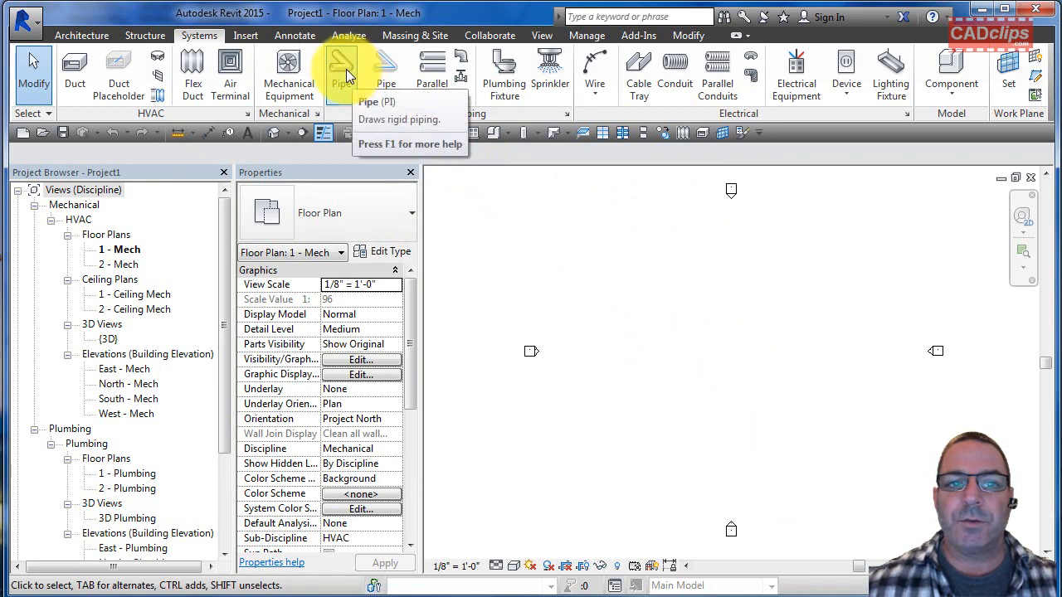
# Step: Draw the first horizontal 6" pipe segment and bring up the Diameter list
pyautogui.click(341, 71)
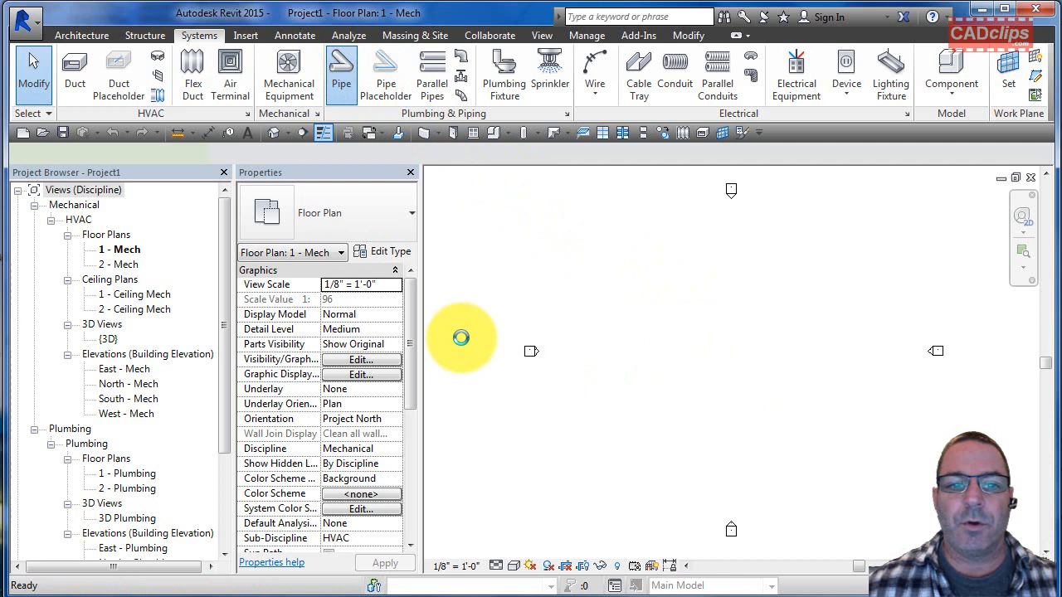
pyautogui.click(341, 70)
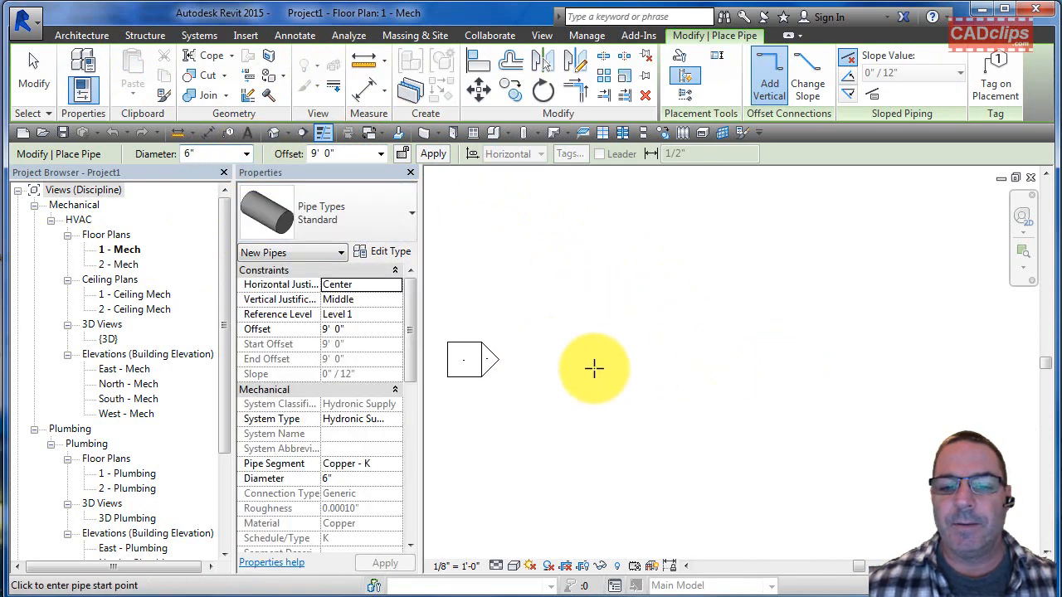
pyautogui.click(593, 369)
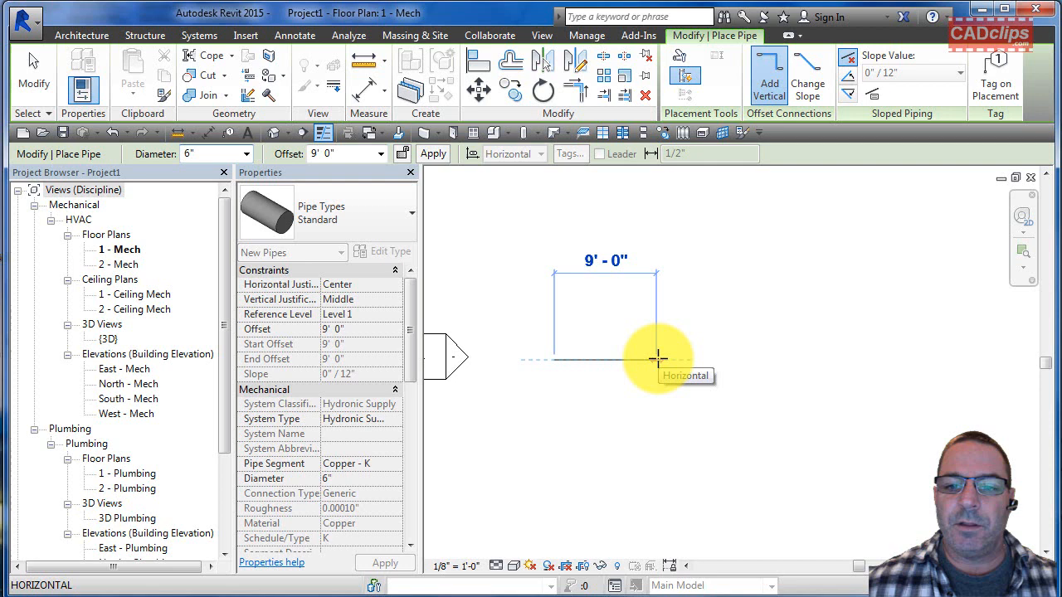
pyautogui.click(657, 358)
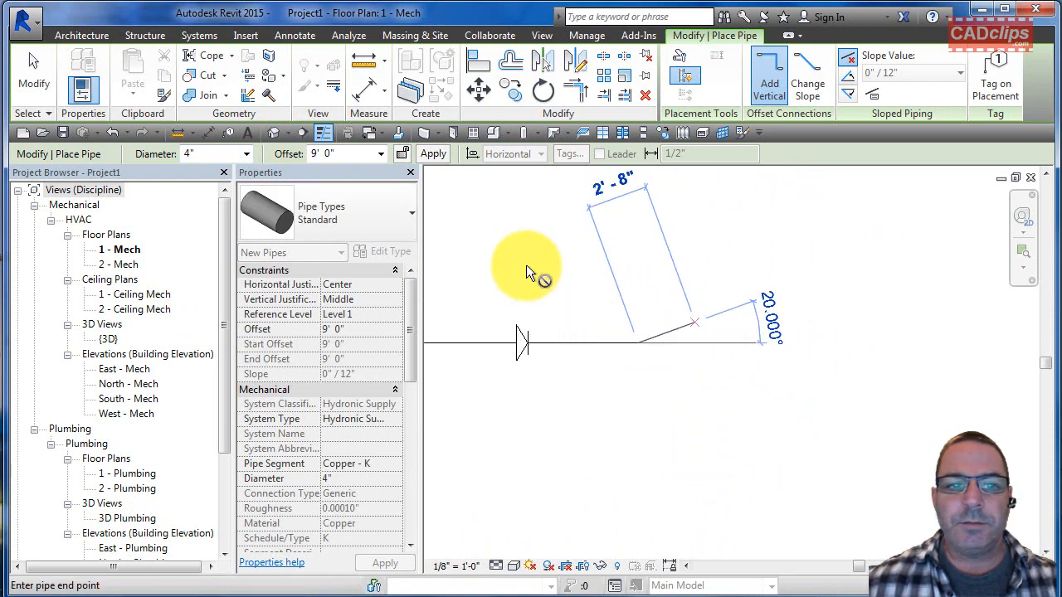
pyautogui.click(248, 154)
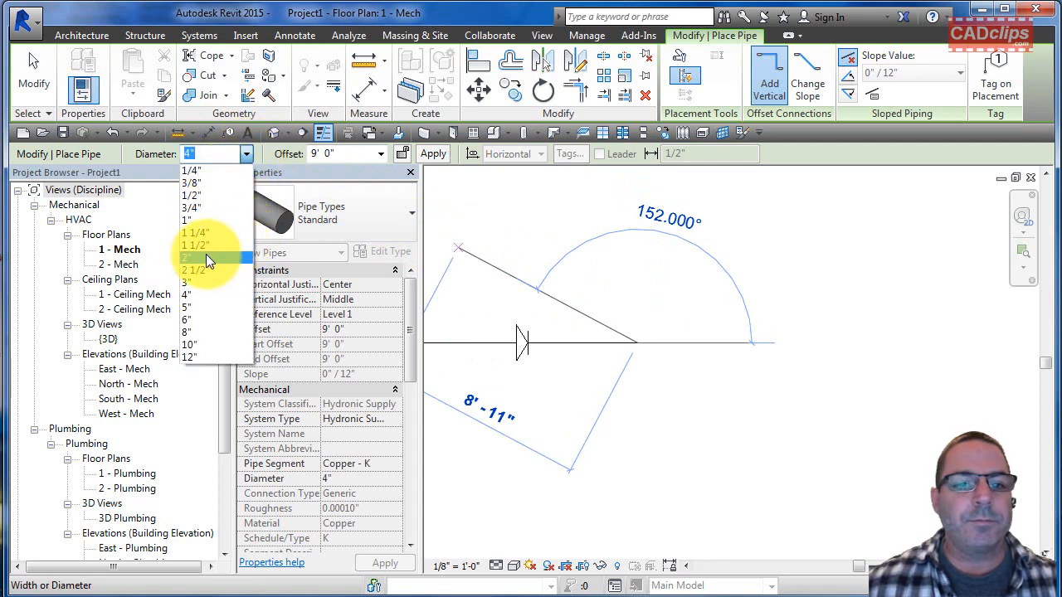
# Step: Choose a smaller diameter from the Diameter drop-down to continue the pipe run
pyautogui.click(189, 257)
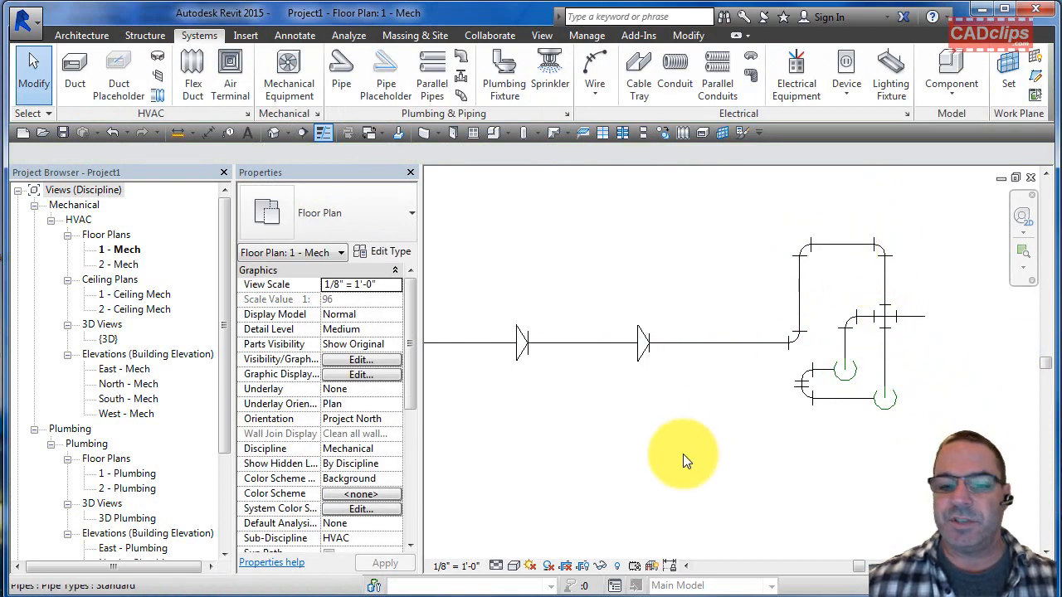
pyautogui.click(512, 567)
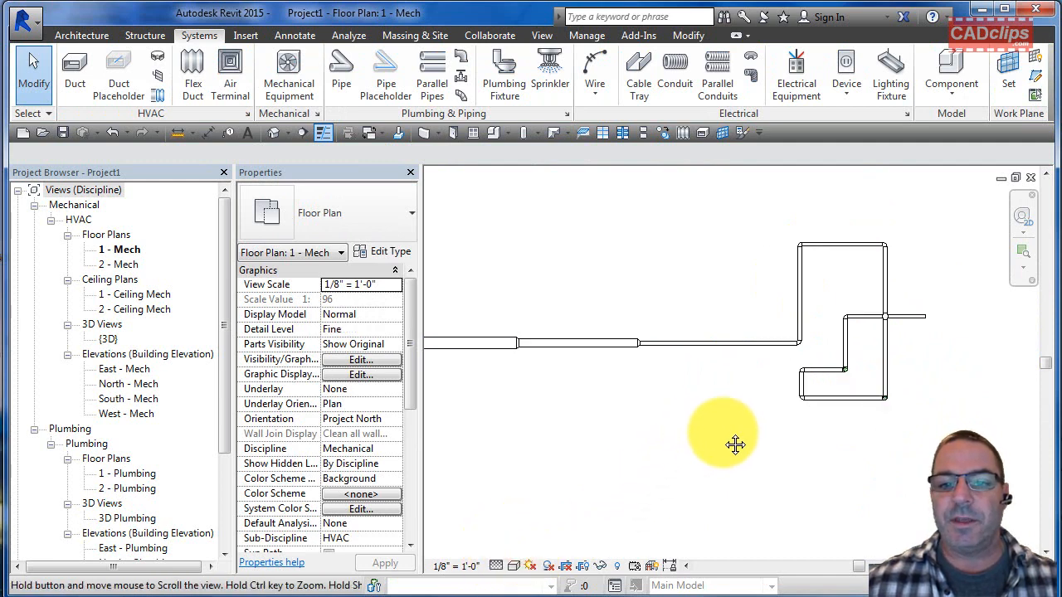
pyautogui.moveTo(735, 444); pyautogui.dragTo(772, 435)
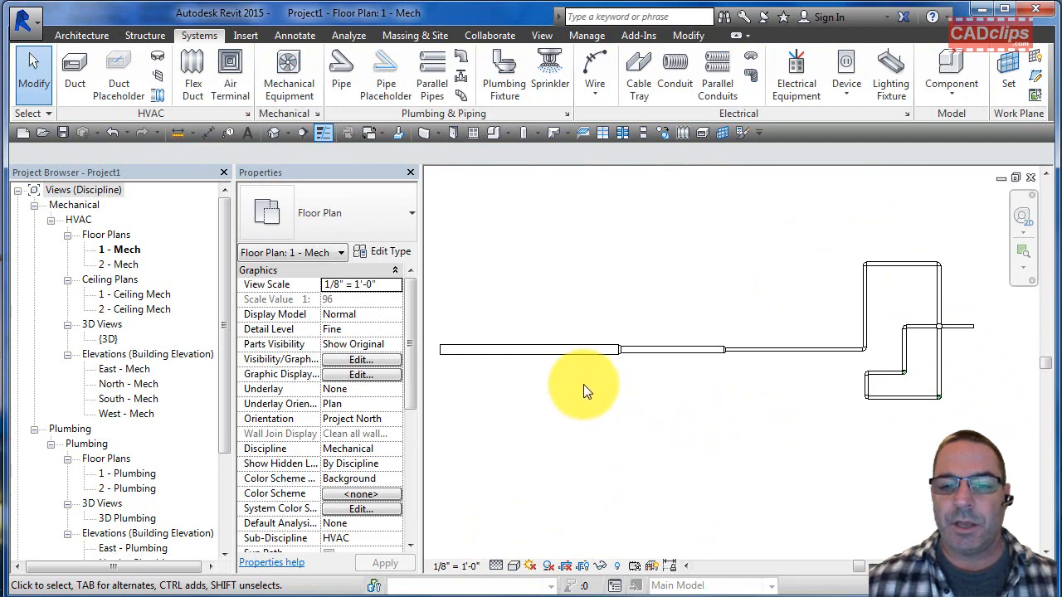
pyautogui.click(496, 566)
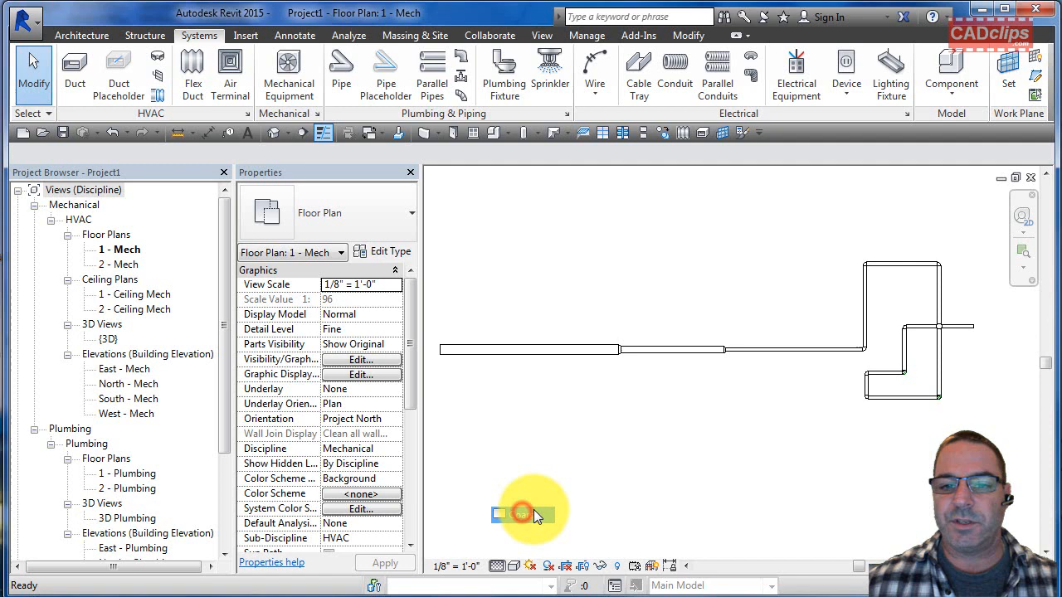
pyautogui.click(496, 566)
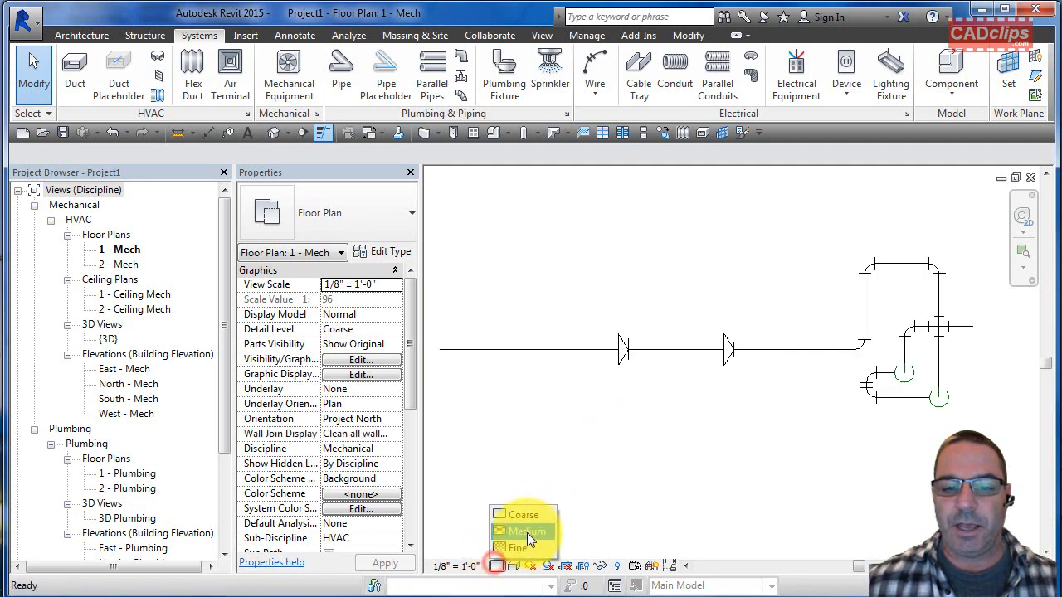
pyautogui.click(528, 531)
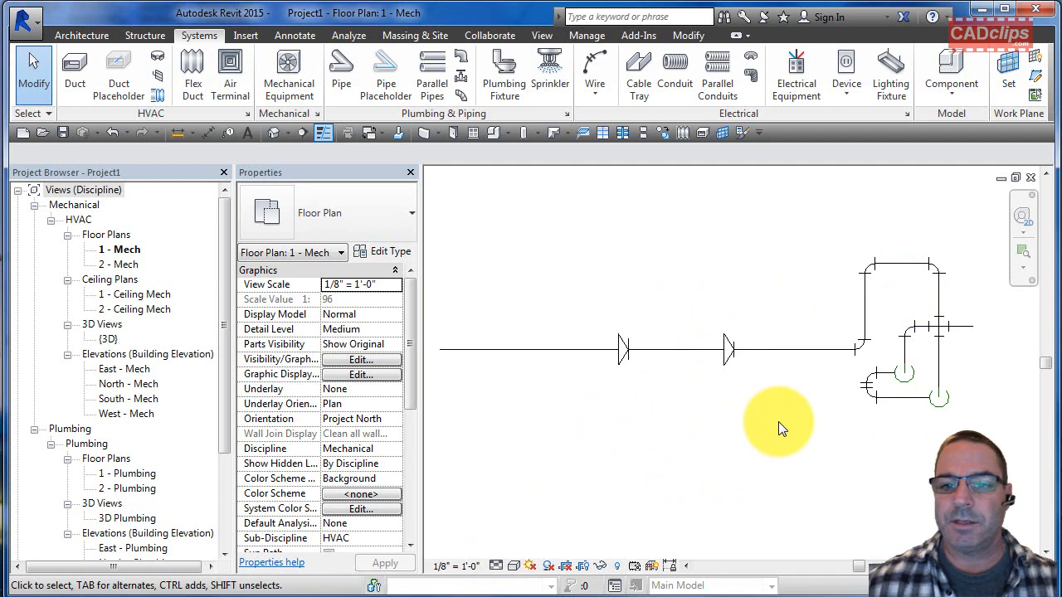
pyautogui.click(497, 566)
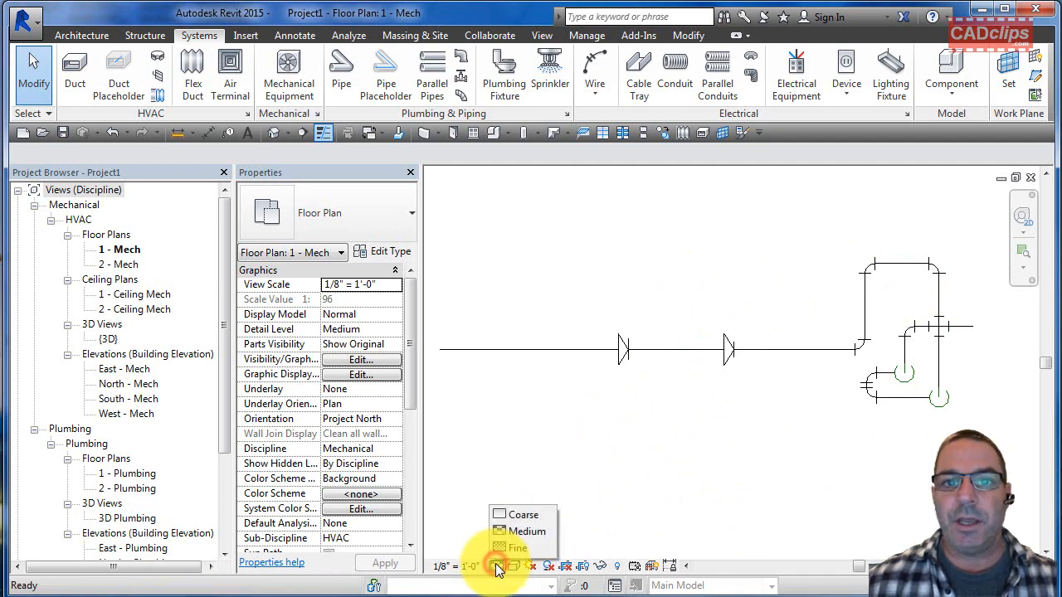
pyautogui.click(518, 547)
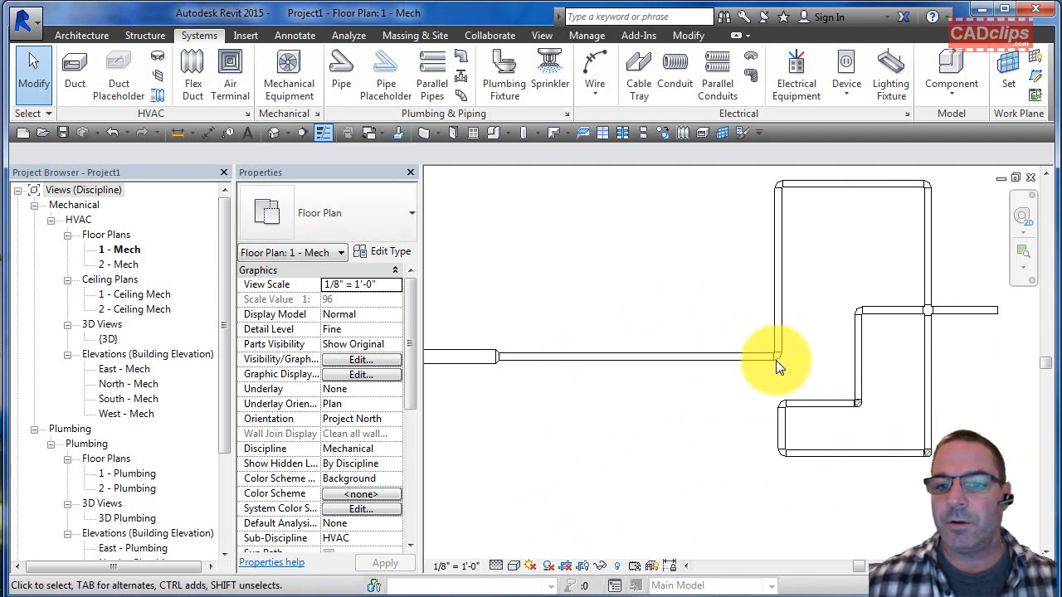
pyautogui.moveTo(842, 436)
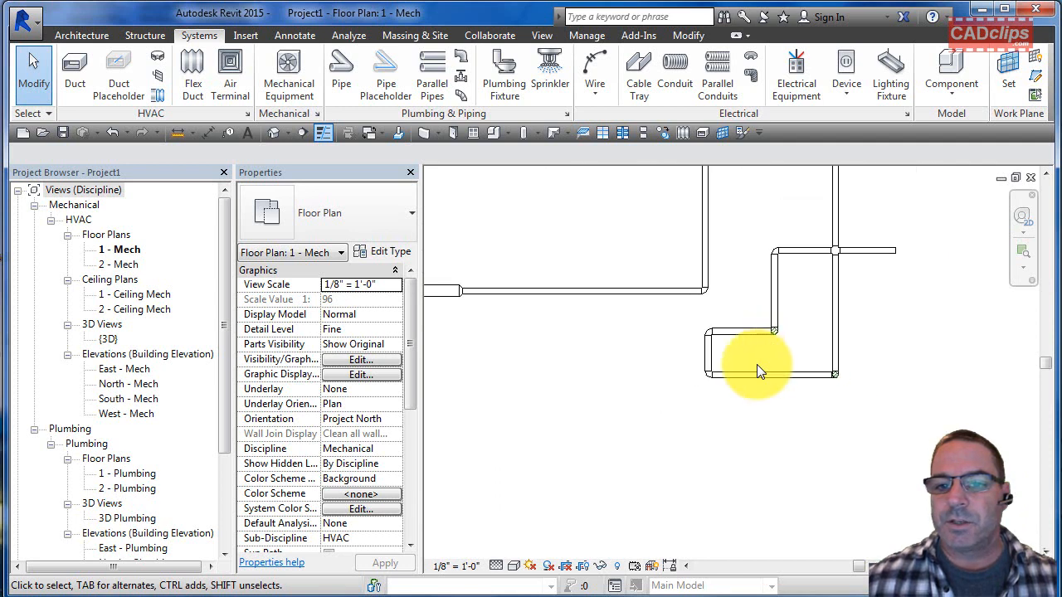
pyautogui.click(495, 567)
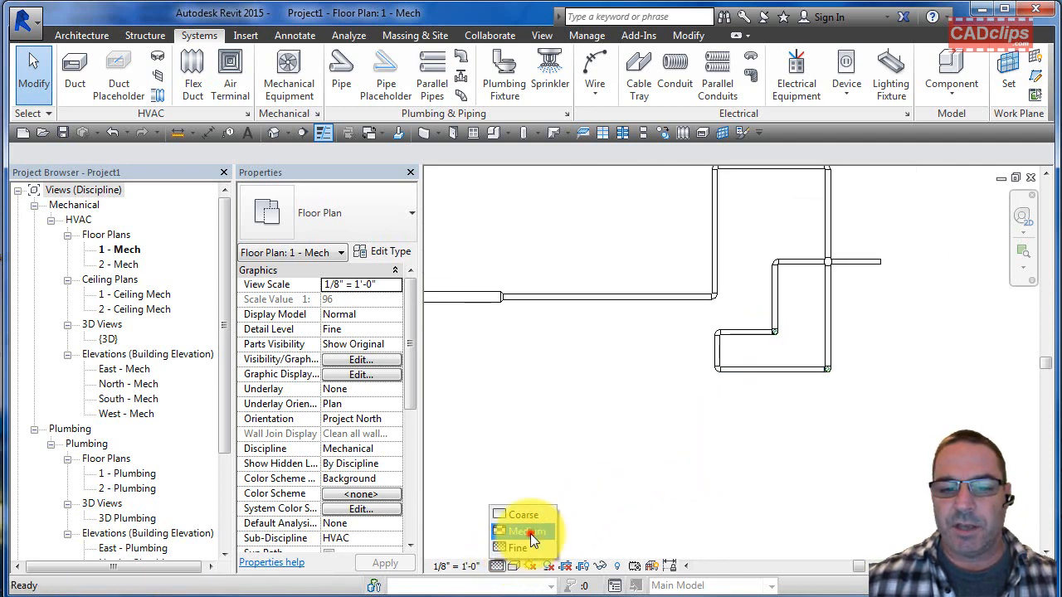
pyautogui.click(524, 531)
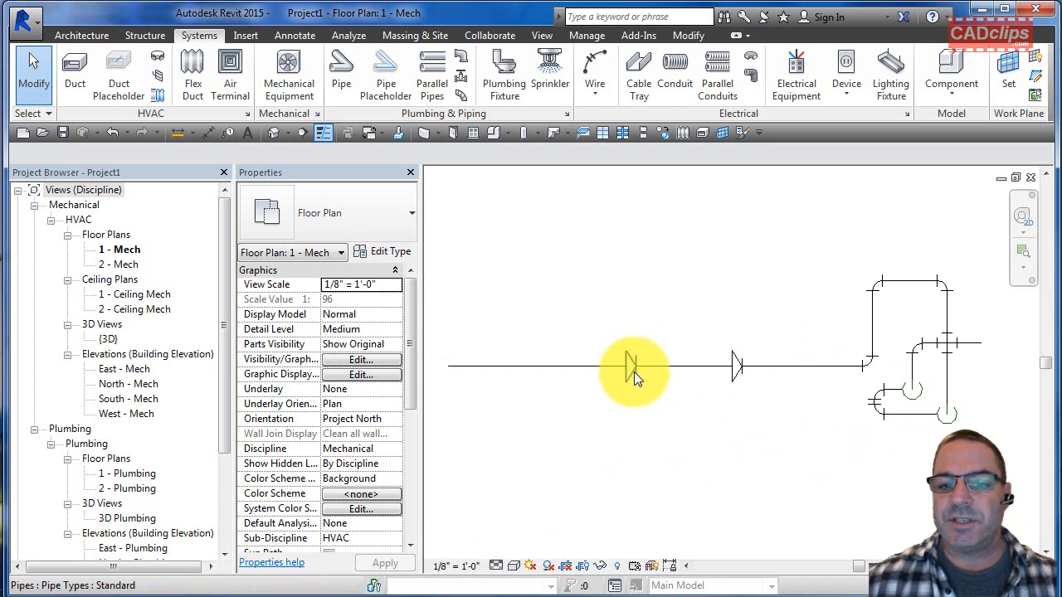
pyautogui.click(634, 365)
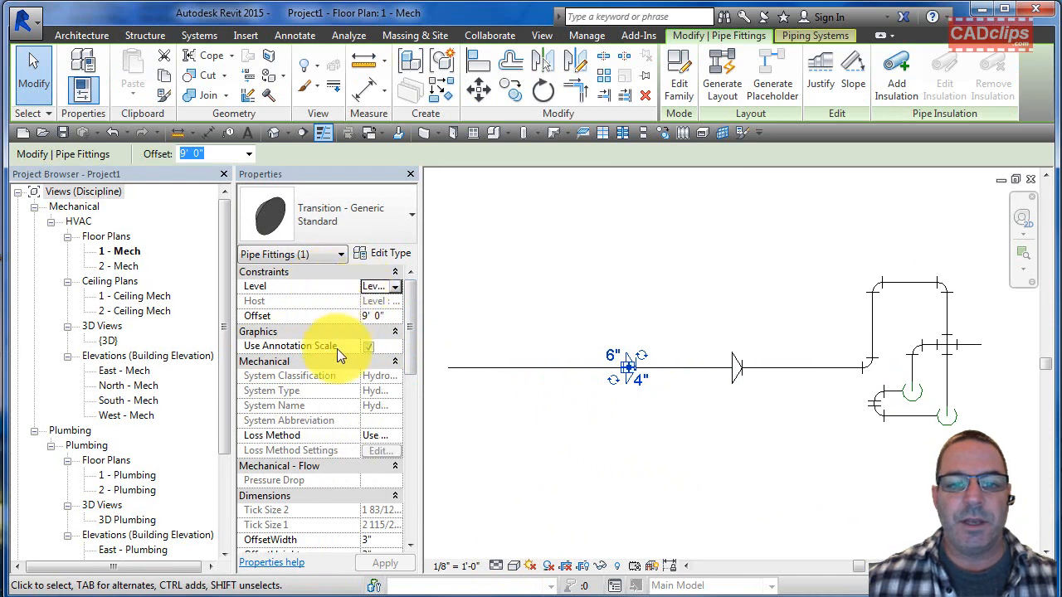
pyautogui.moveTo(340, 345)
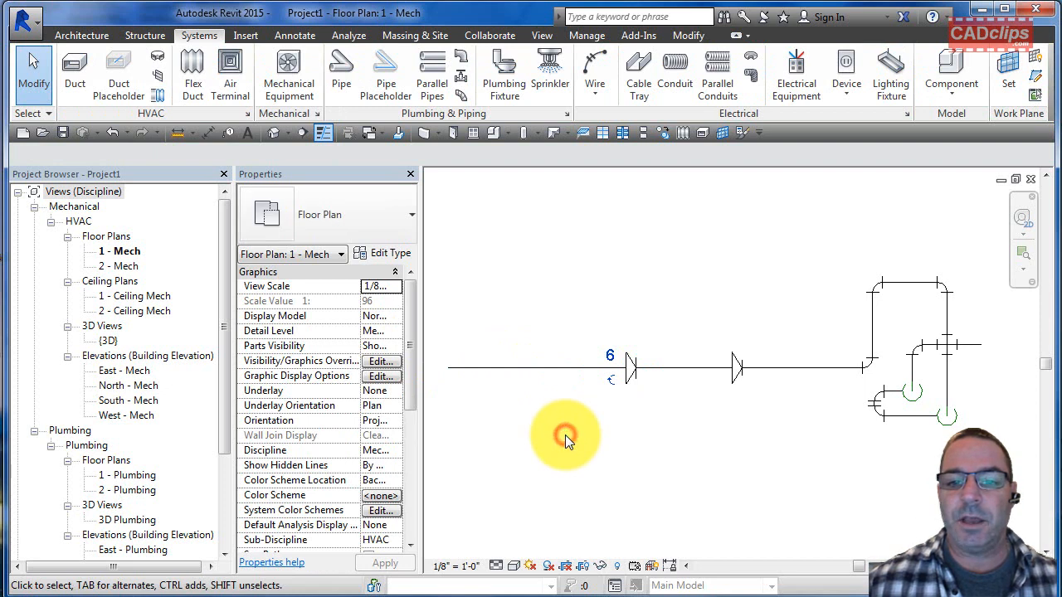
pyautogui.moveTo(709, 436)
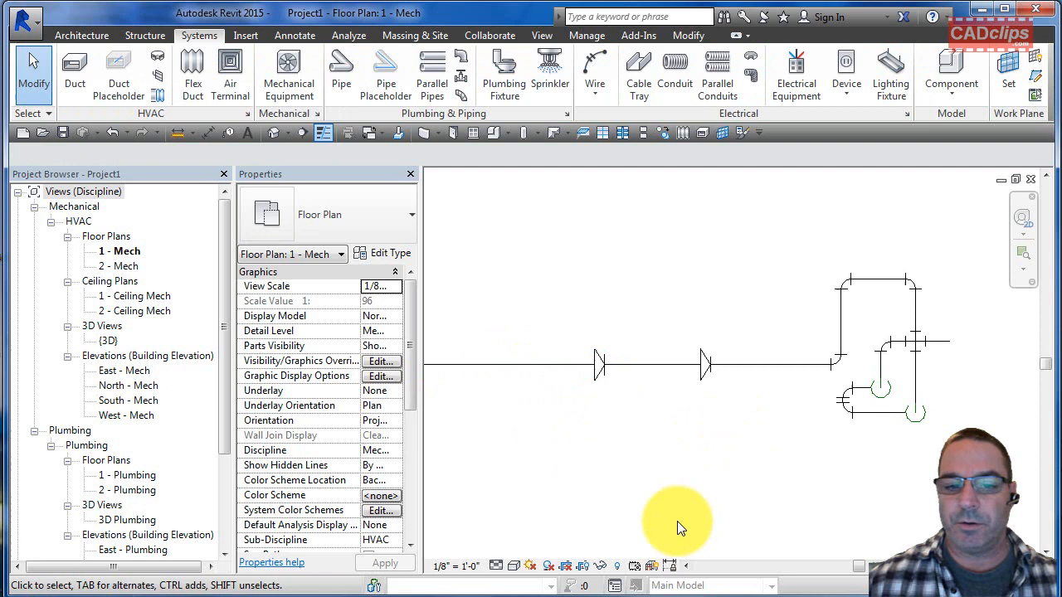
pyautogui.click(455, 566)
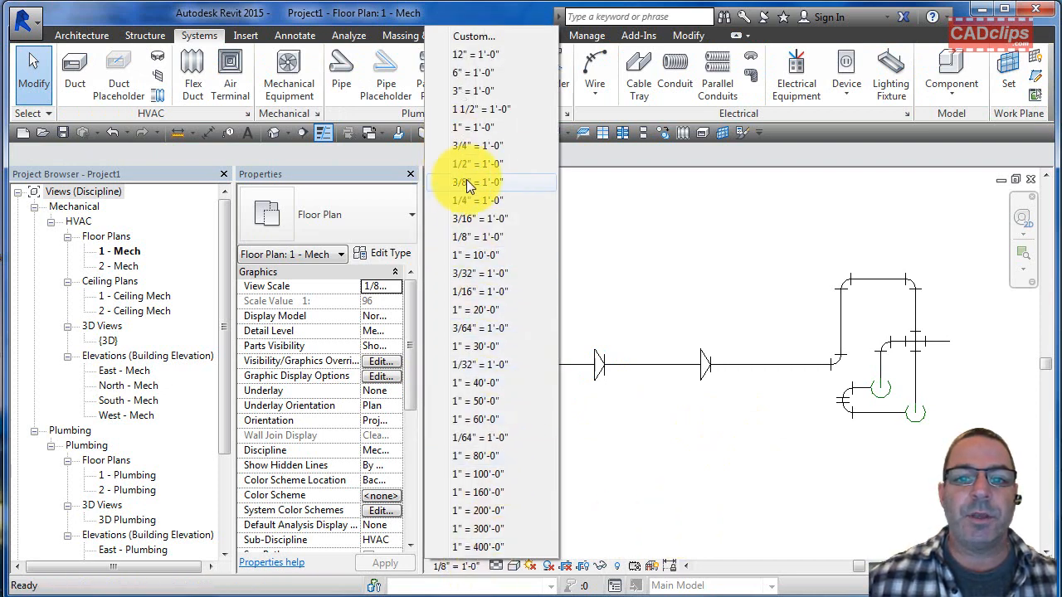
pyautogui.click(473, 182)
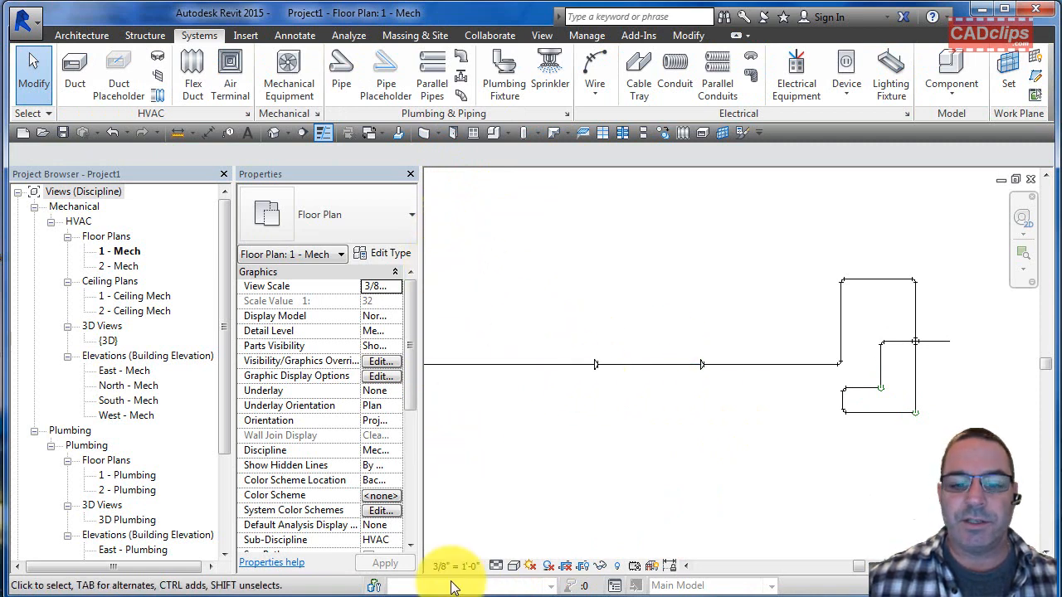
pyautogui.click(381, 286)
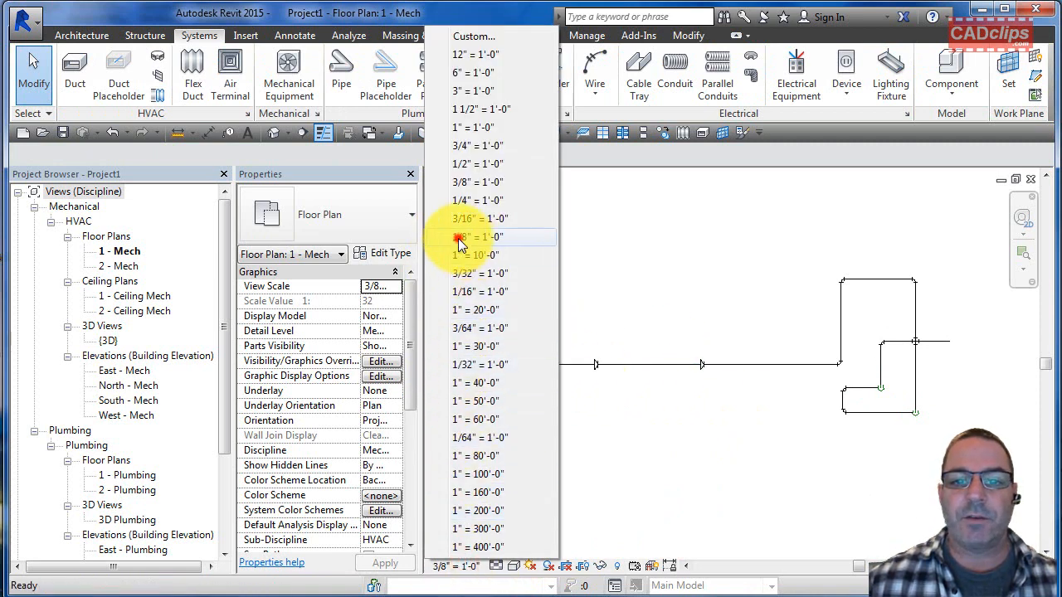
pyautogui.click(477, 237)
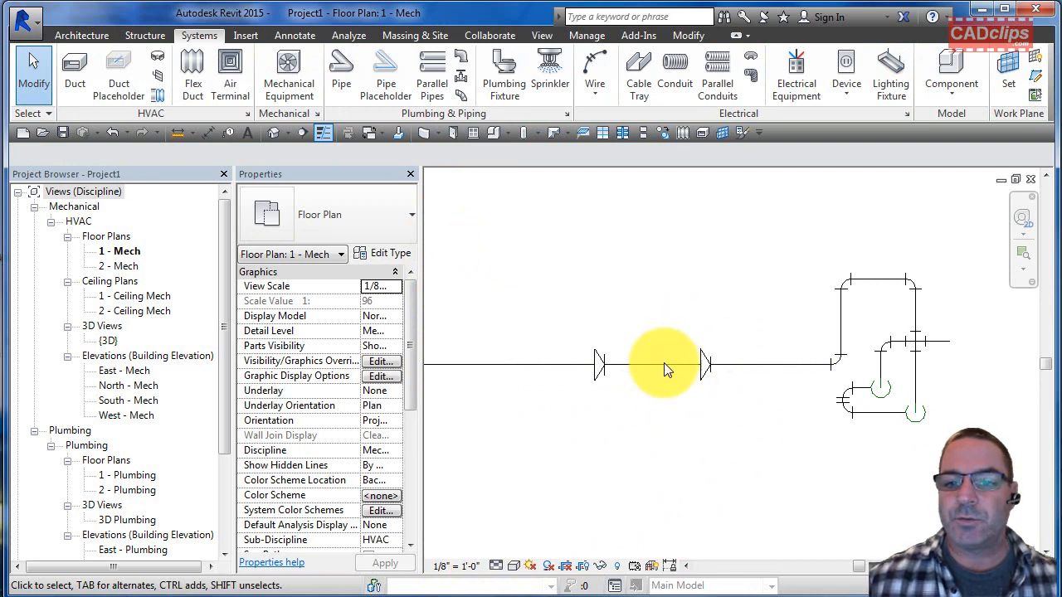
pyautogui.moveTo(663, 398)
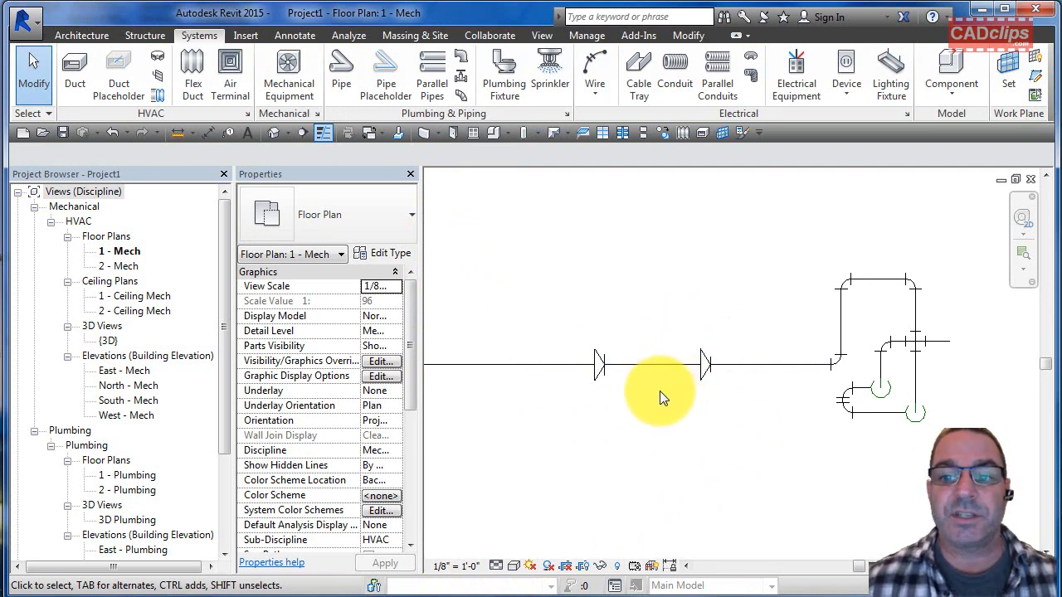
pyautogui.moveTo(706, 390)
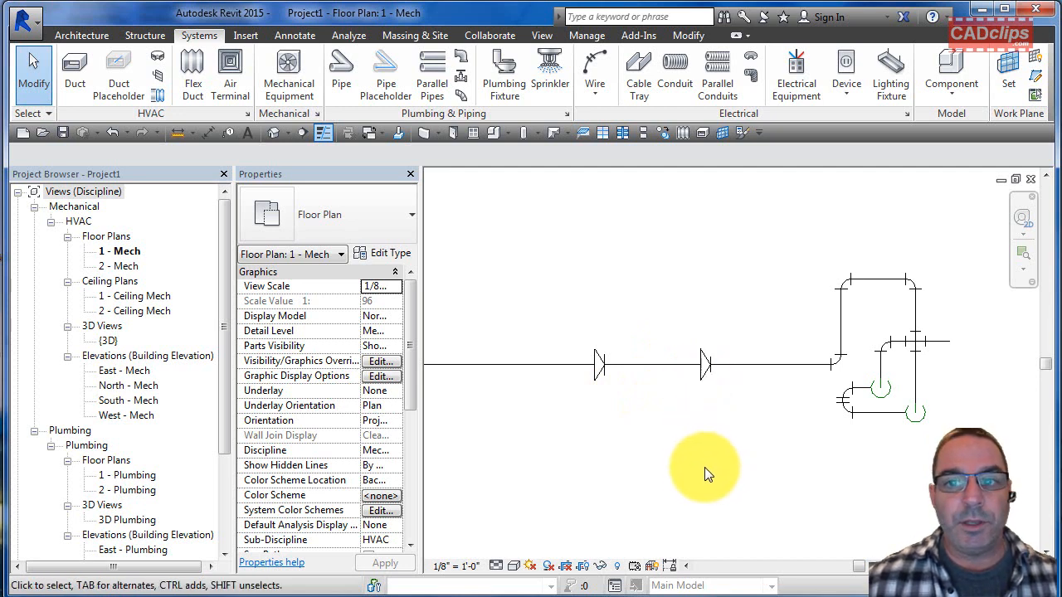
pyautogui.moveTo(652, 328)
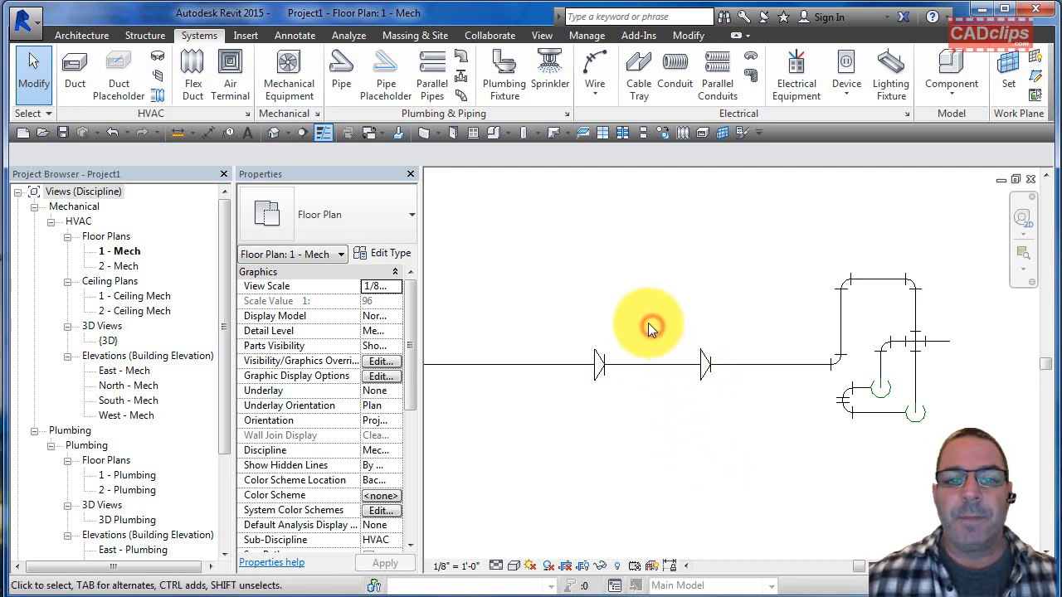
pyautogui.moveTo(473, 191)
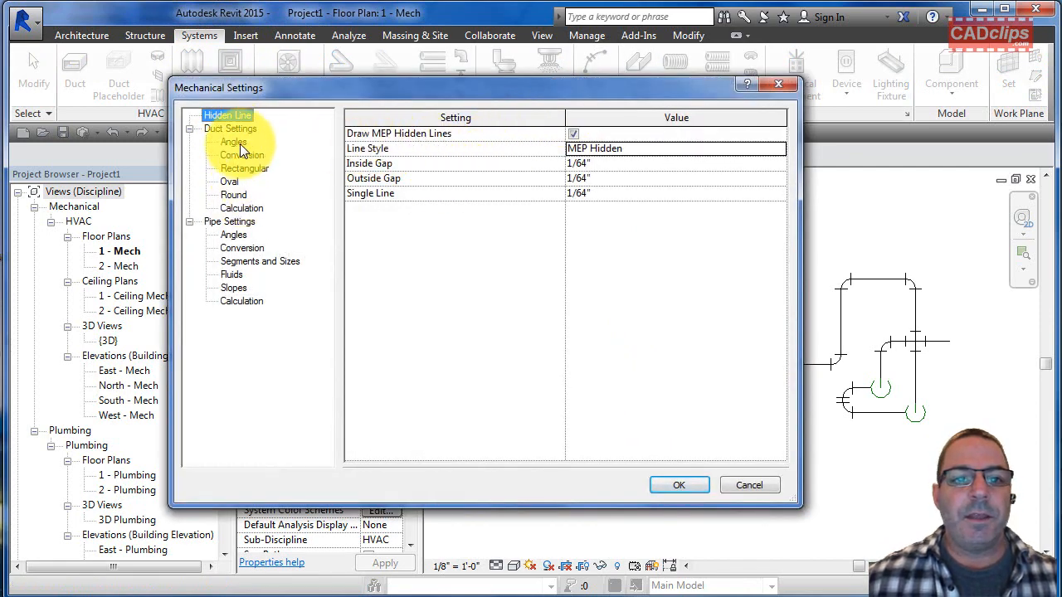
# Step: Enter 1 as the Pipe Fitting Annotation Size under Pipe Settings
pyautogui.click(229, 222)
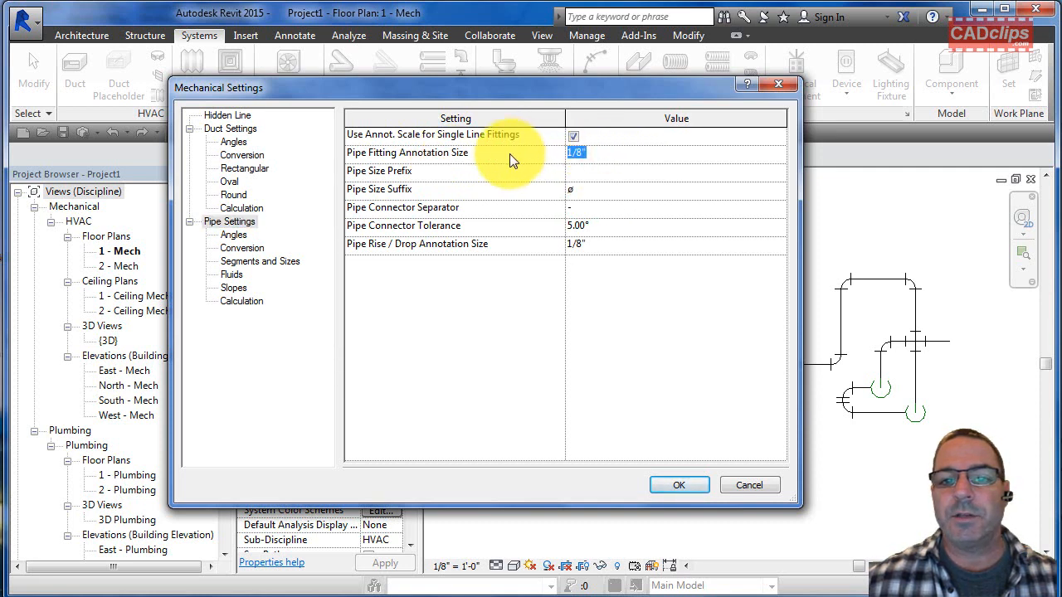
pyautogui.write('1')
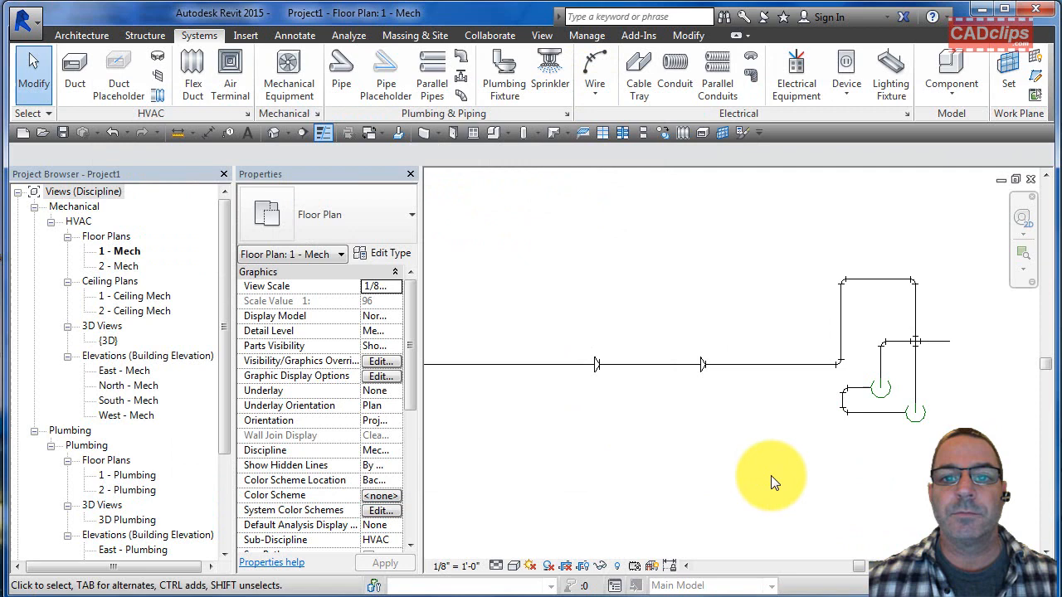
pyautogui.moveTo(596, 365)
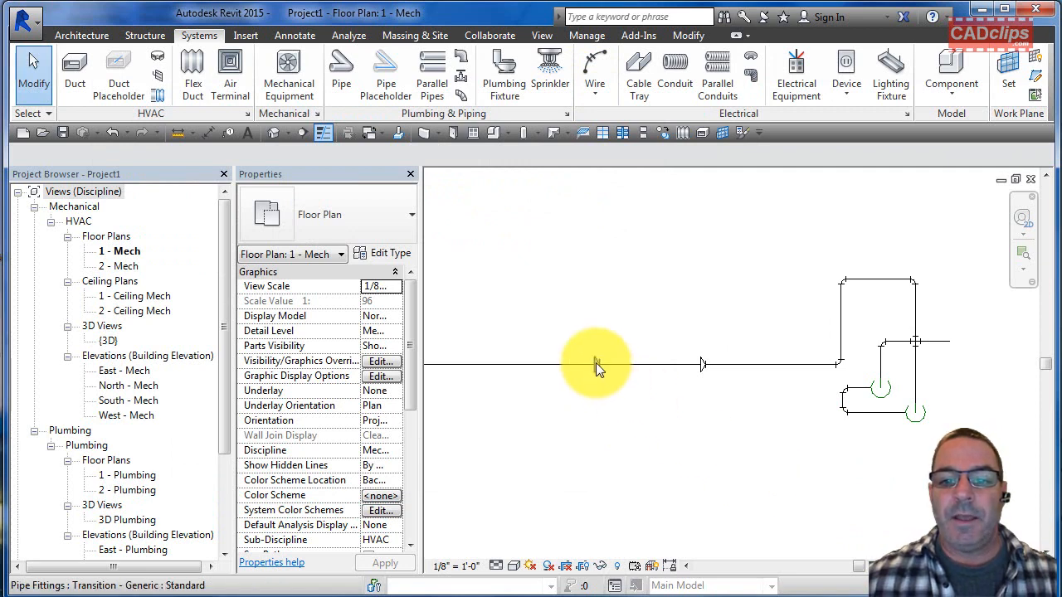
# Step: Inspect a transition's Use Annotation Scale property, then set the plan to 1" = 30'-0"
pyautogui.click(595, 363)
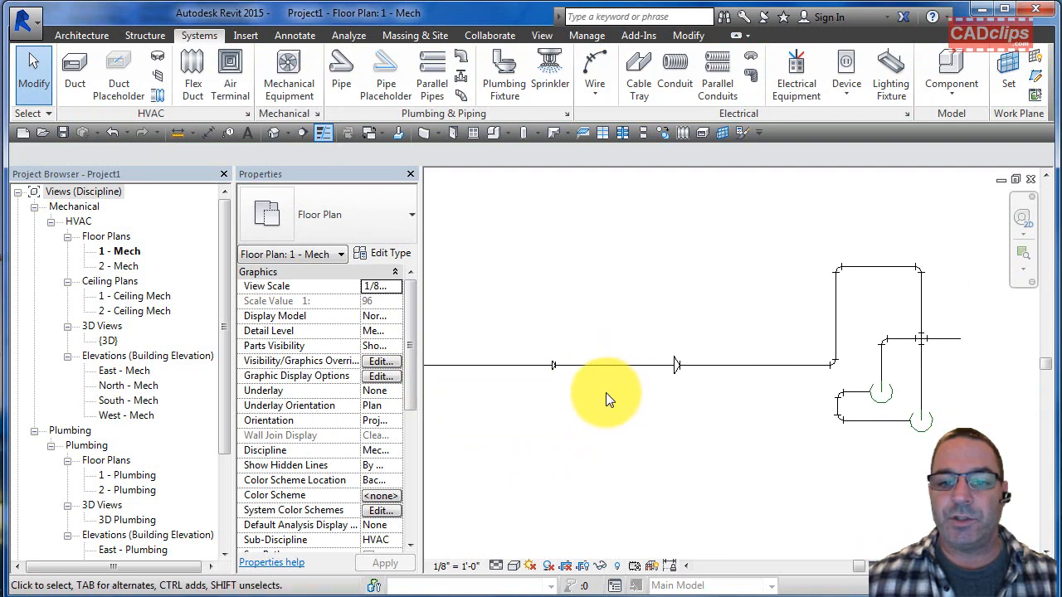
pyautogui.click(381, 287)
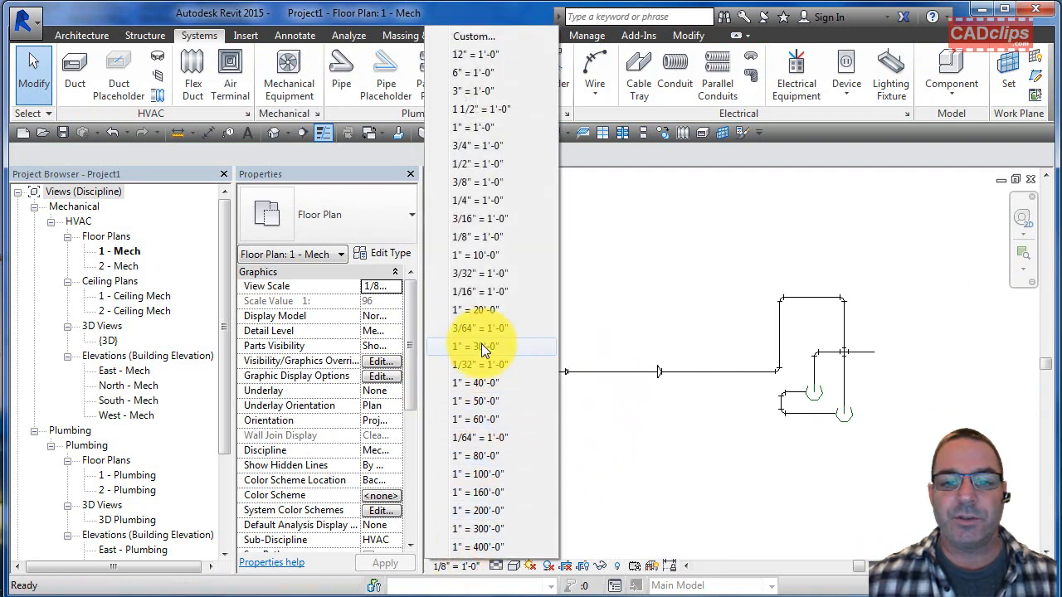
pyautogui.click(478, 346)
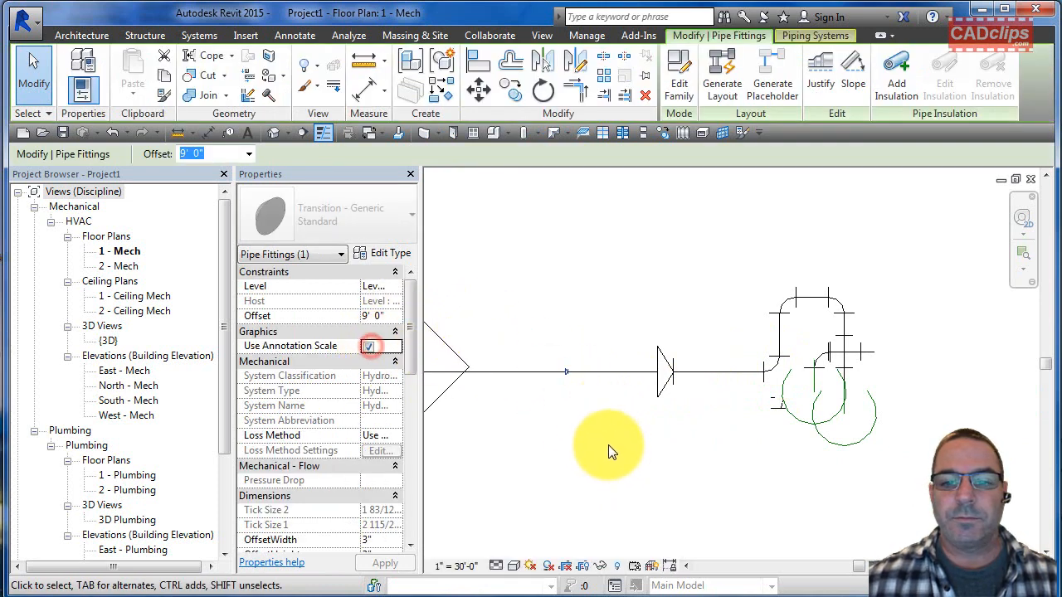
pyautogui.click(610, 448)
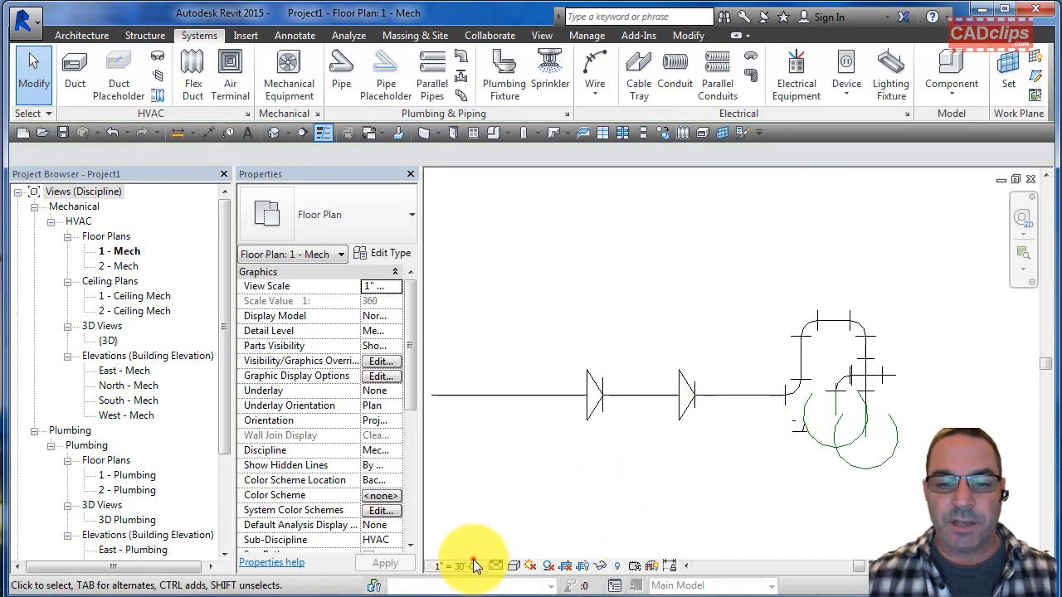
# Step: Return the plan to 1/8" = 1'-0" and select a transition fitting for family editing
pyautogui.click(471, 566)
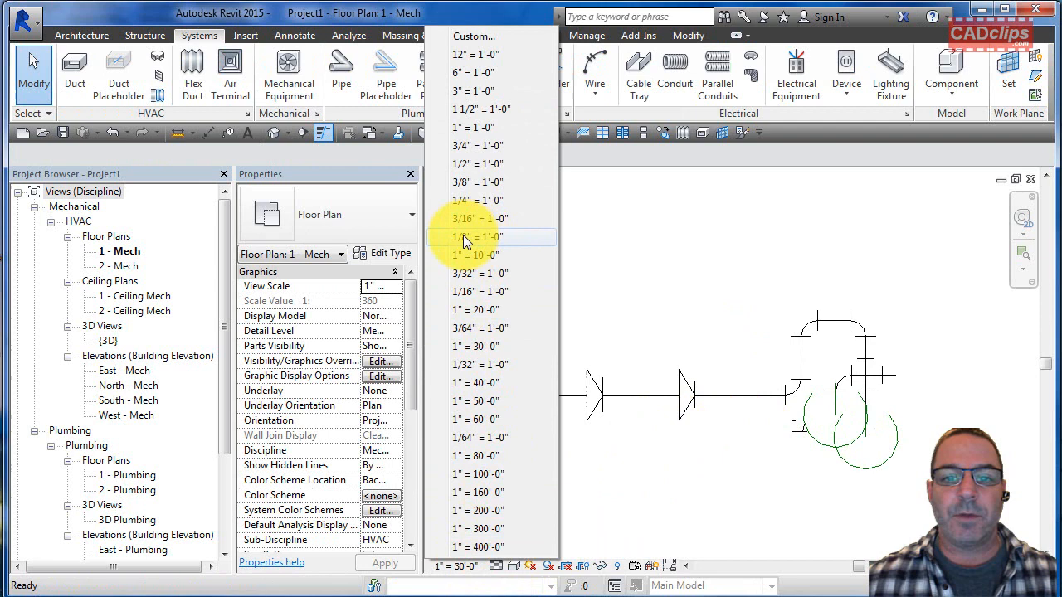
pyautogui.click(477, 236)
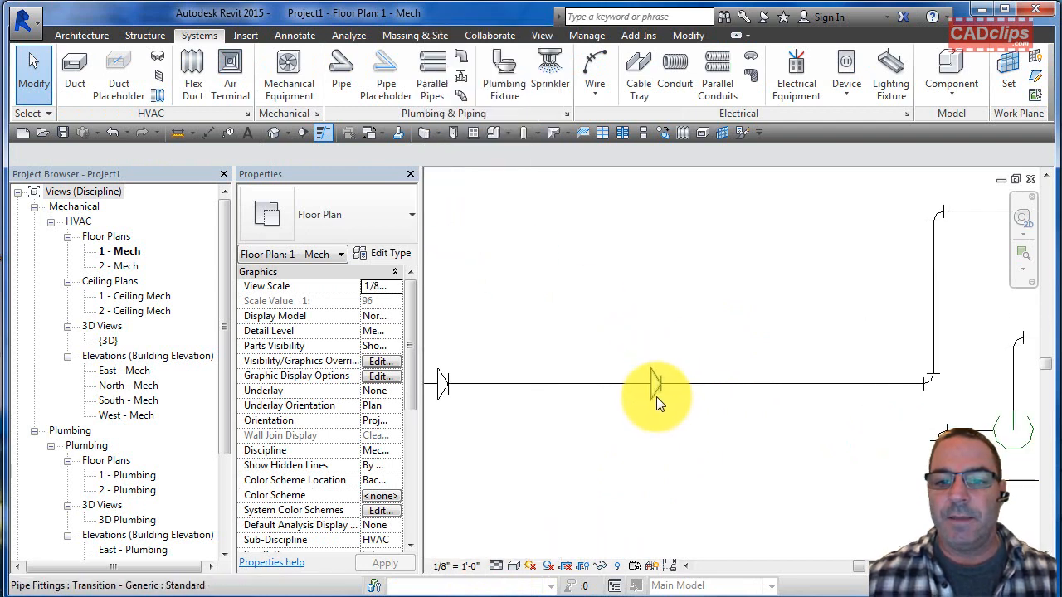
pyautogui.click(656, 384)
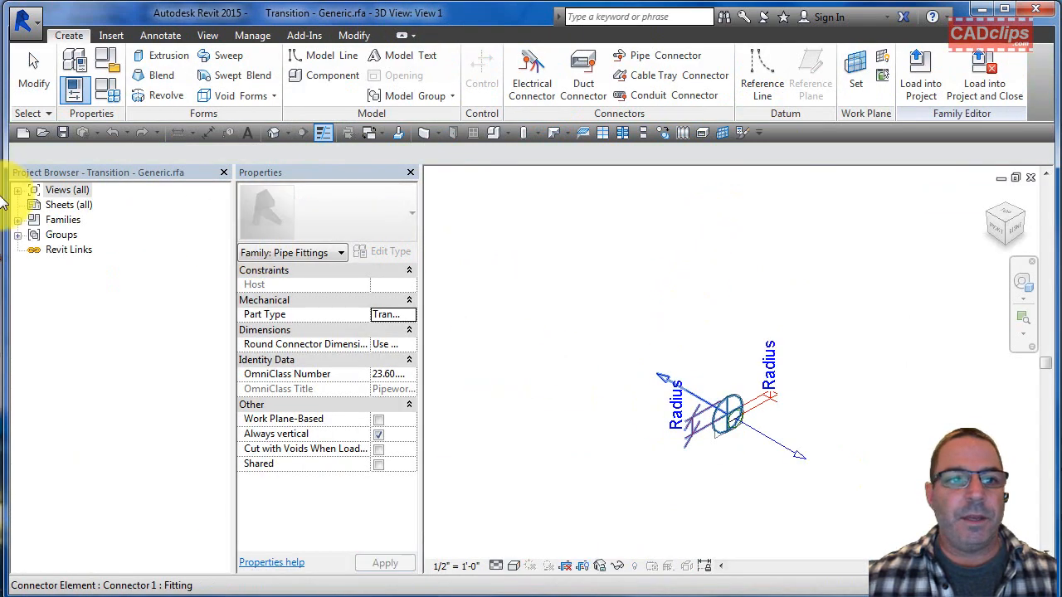
# Step: Expand Views (all) > Floor Plans in the Project Browser and open Ref. Level
pyautogui.click(19, 190)
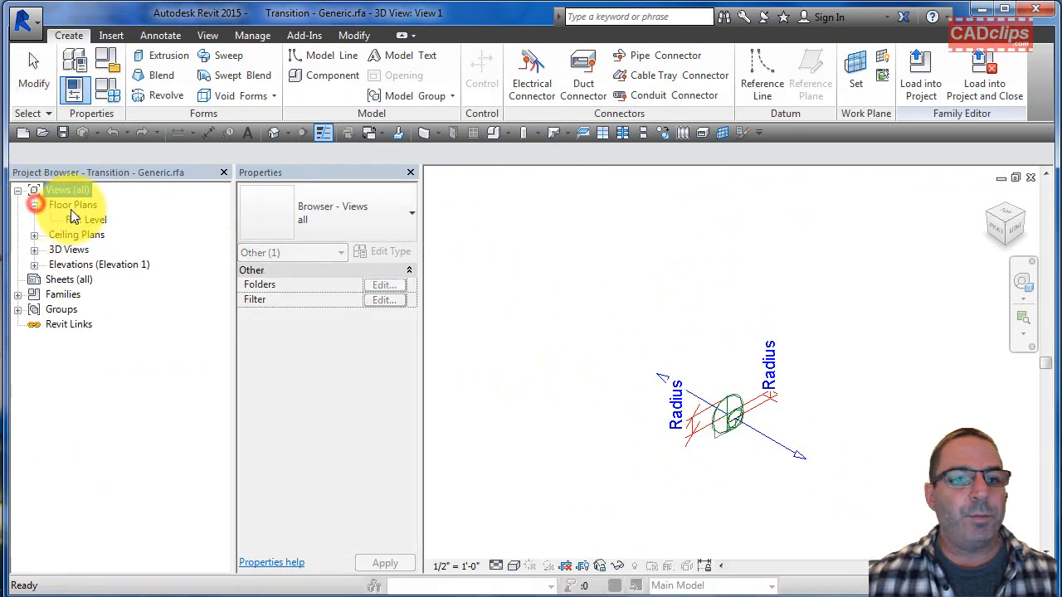
pyautogui.doubleClick(88, 219)
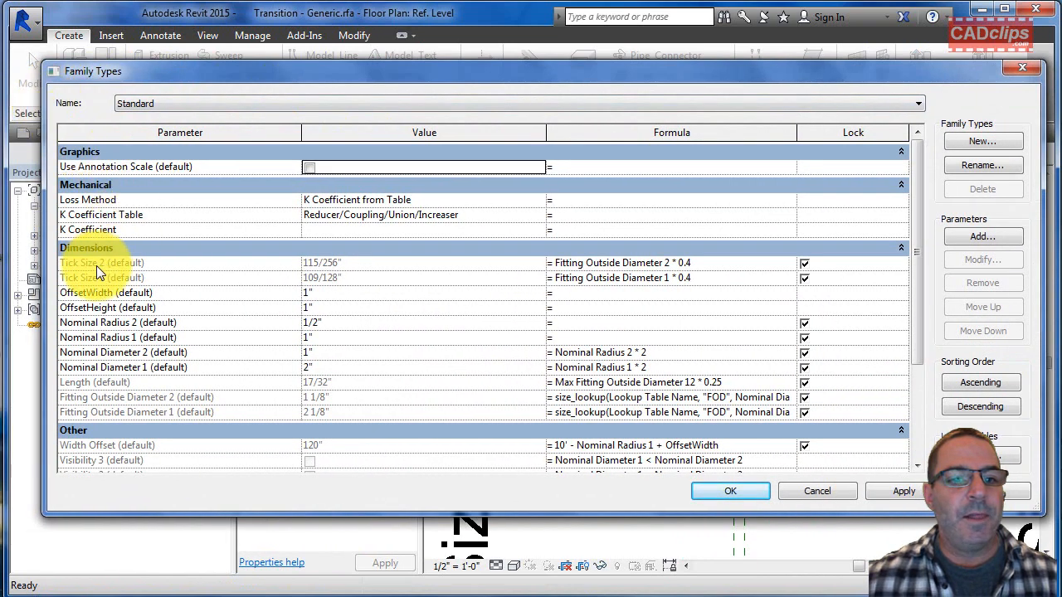
pyautogui.moveTo(98, 288)
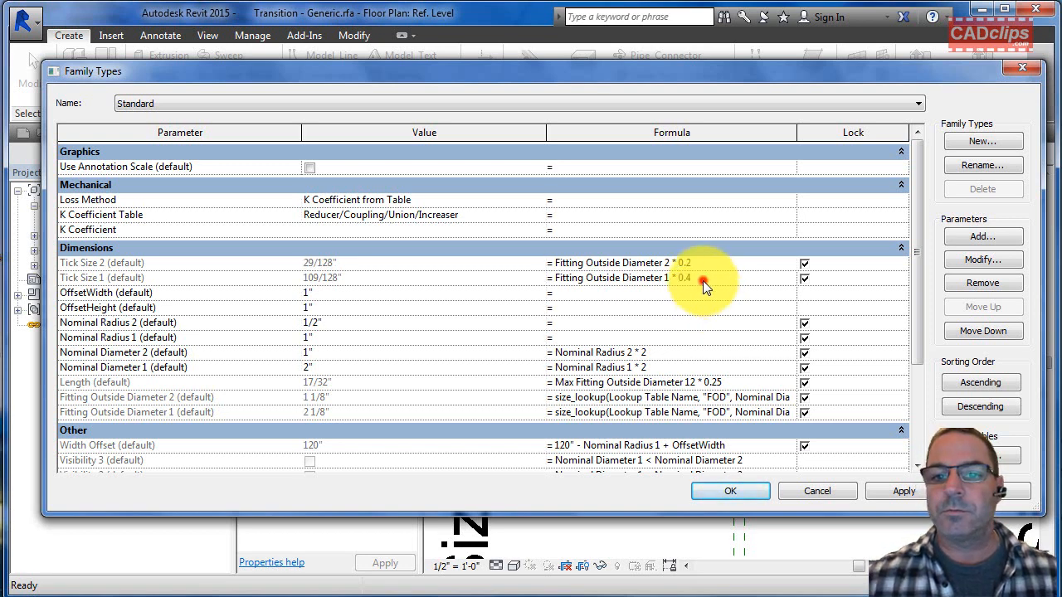
# Step: Change the Tick Size 1 and Tick Size 2 formulas to Fitting Outside Diameter * 0.2
pyautogui.write('0.2')
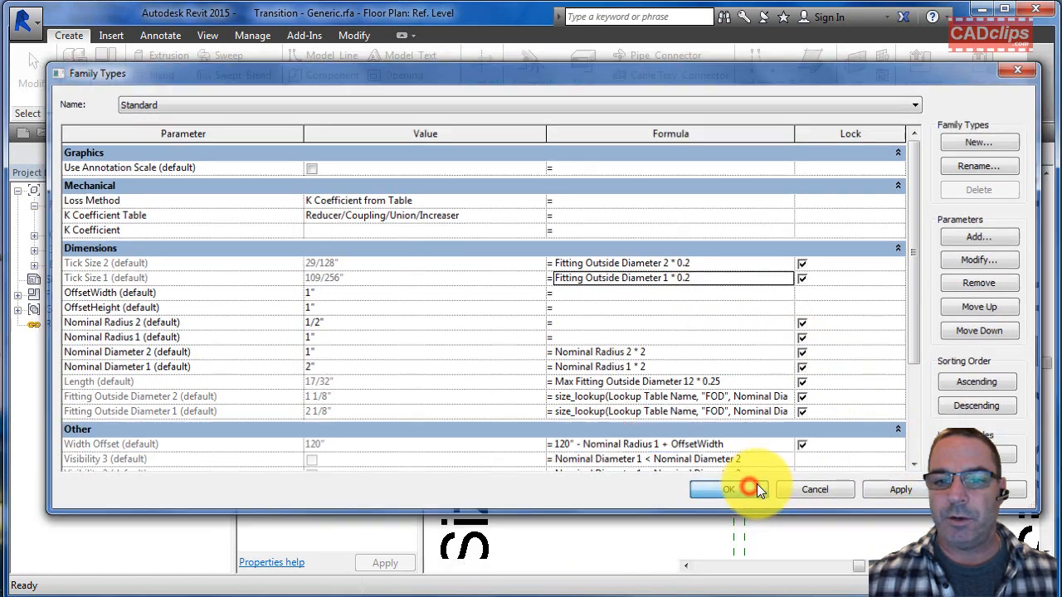
pyautogui.click(726, 489)
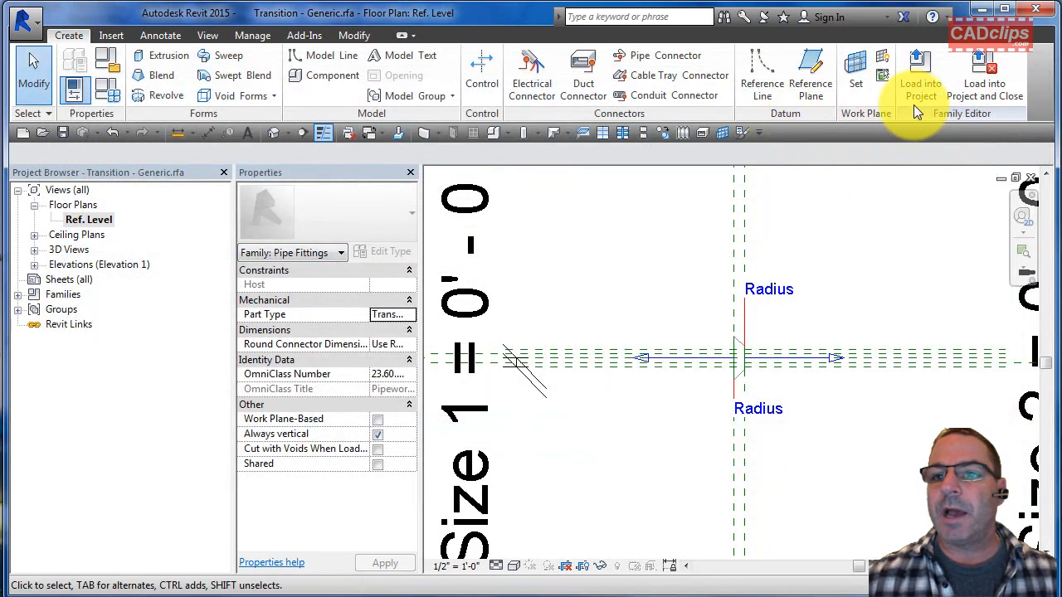
# Step: Load the edited Transition family into Project1, overwriting the existing version
pyautogui.click(919, 74)
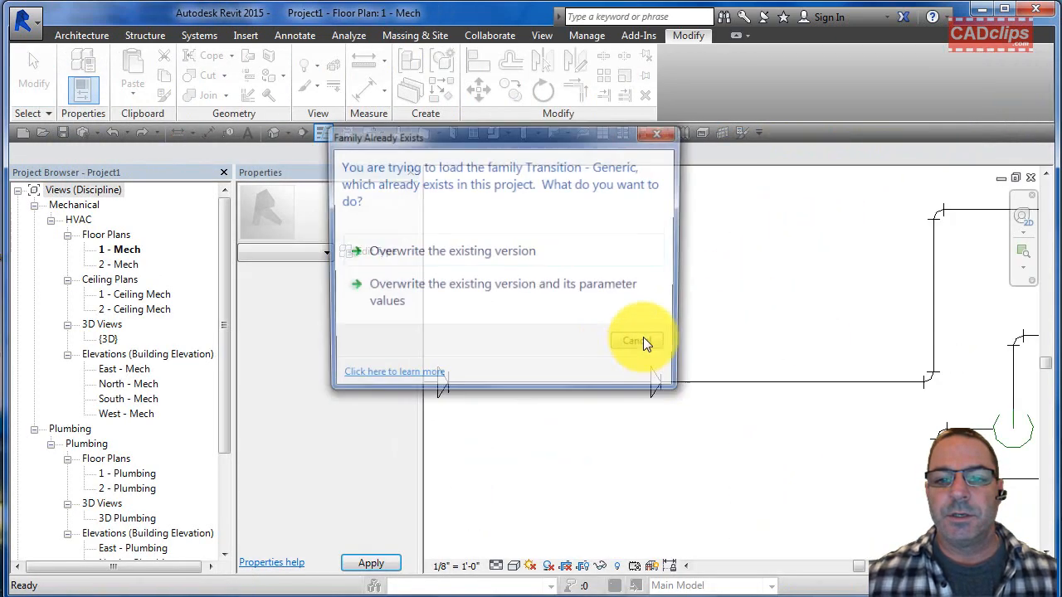
pyautogui.click(636, 340)
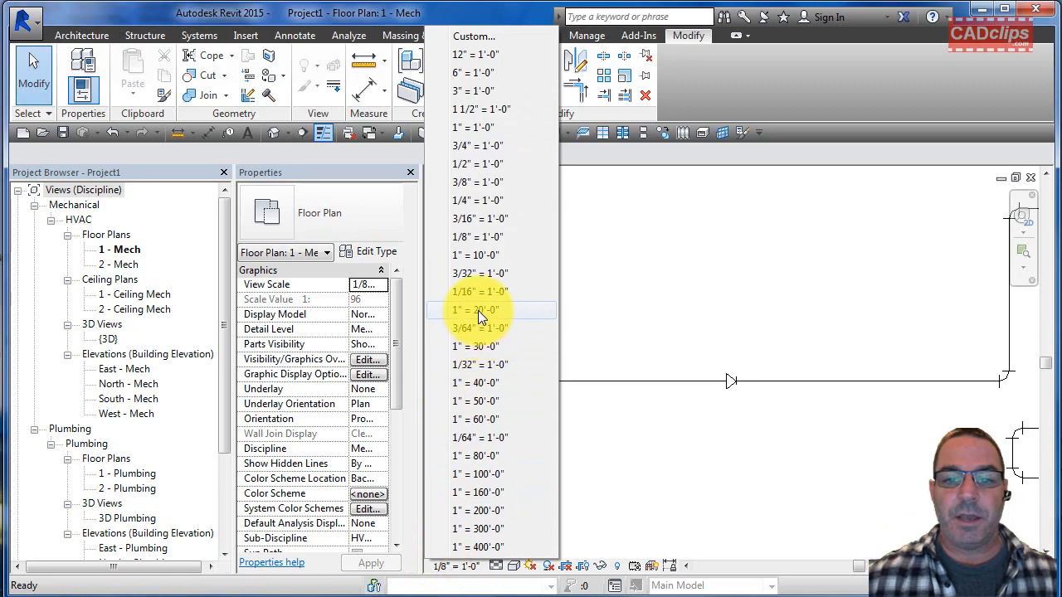
# Step: Set the 1 - Mech floor plan view scale to 1" = 20'-0"
pyautogui.click(477, 309)
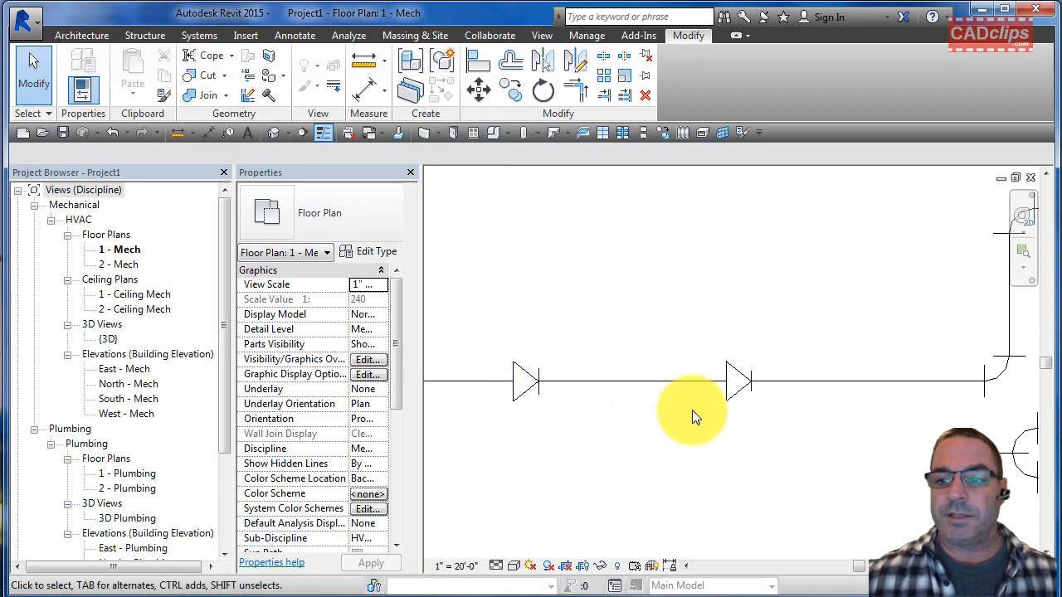